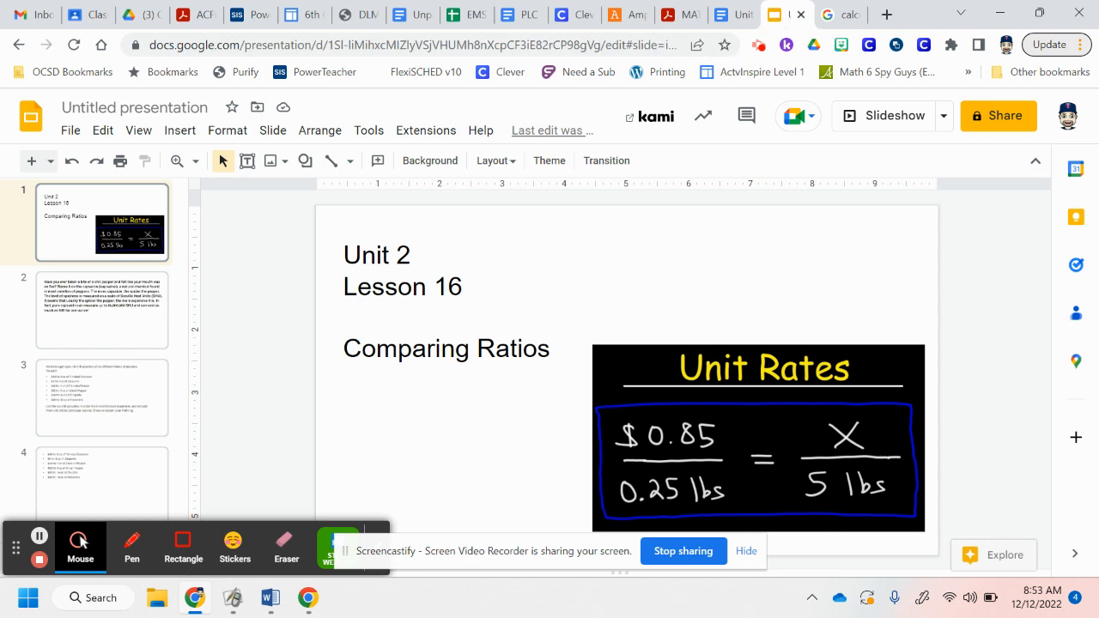
Go to slide 2, the passage on capsaicin, Scoville Heat Units and chili prices
{"action": "left_click", "coordinate": [103, 309]}
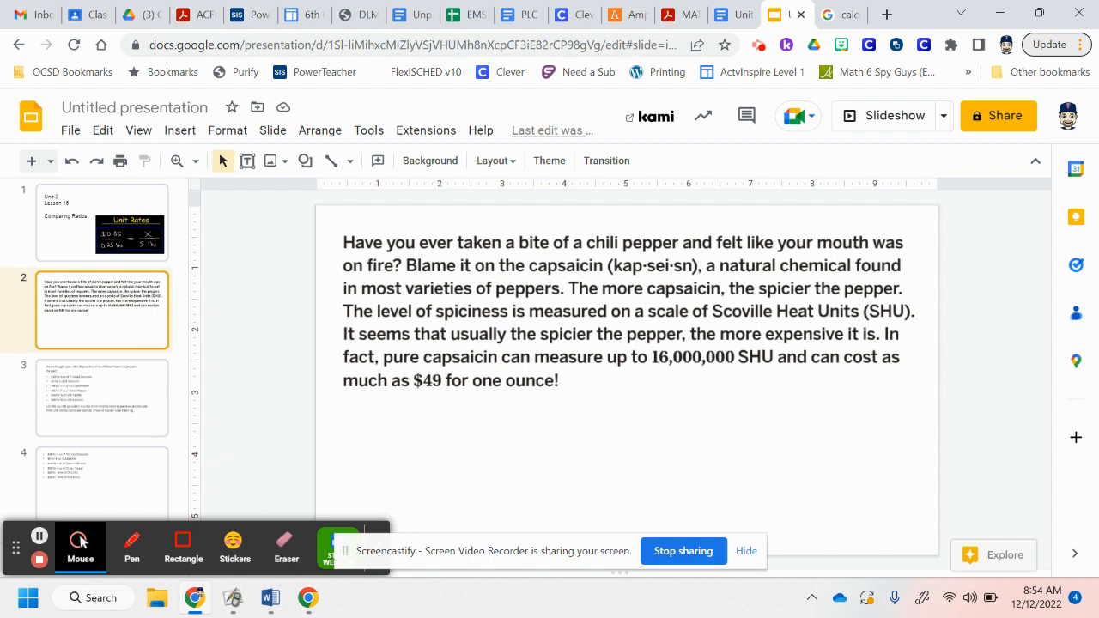
Go to slide 3, Andre's six chili powder purchases to rank by unit price
{"action": "left_click", "coordinate": [102, 397]}
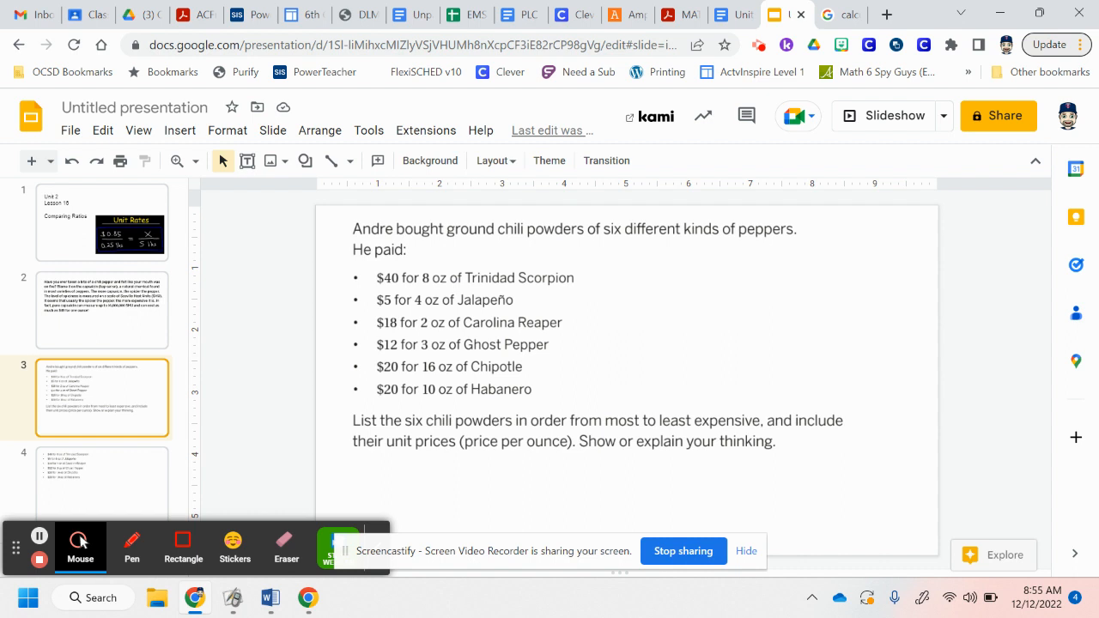
Handwrite 'Unit Rate – How much is 1 unit' in red beside the price list
{"action": "left_click", "coordinate": [131, 547]}
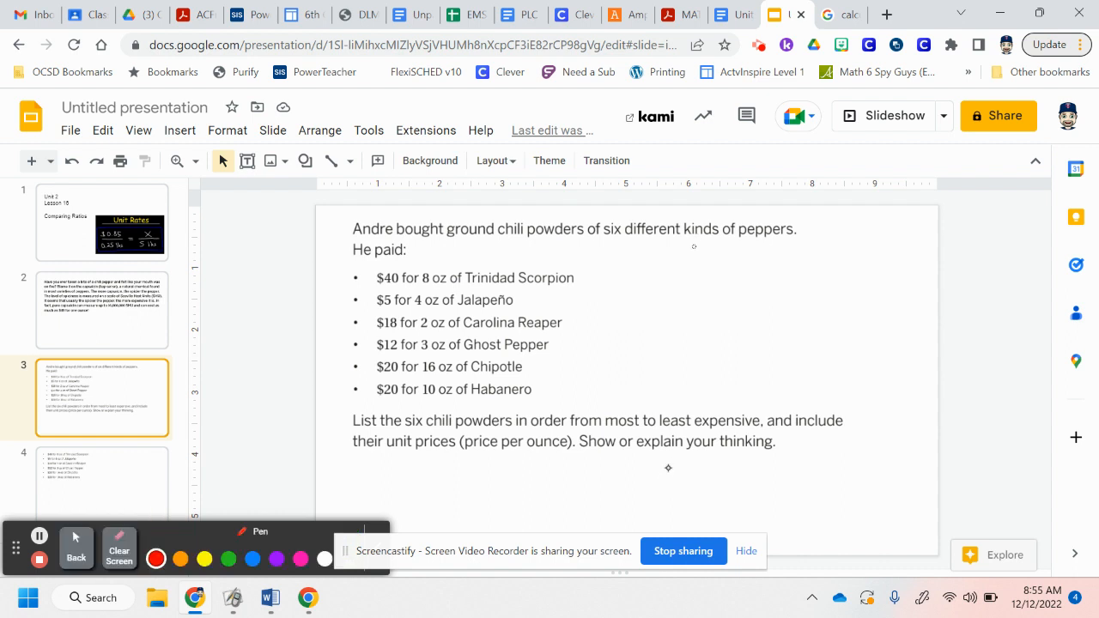
{"action": "left_click_drag", "start_coordinate": [695, 267], "coordinate": [764, 262]}
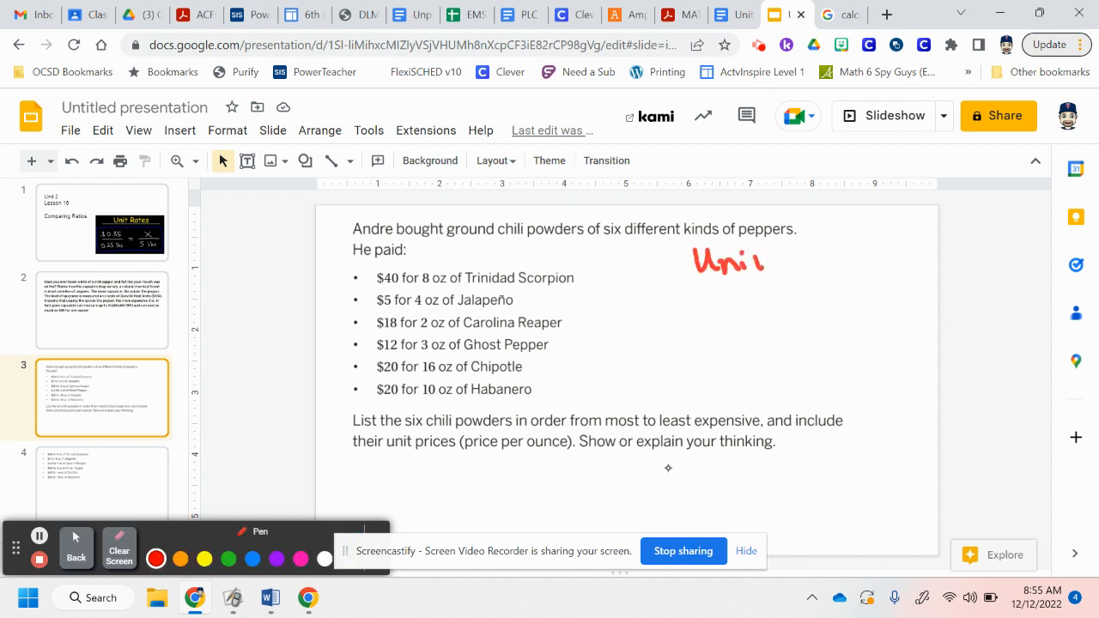
{"action": "left_click_drag", "start_coordinate": [747, 262], "coordinate": [816, 258]}
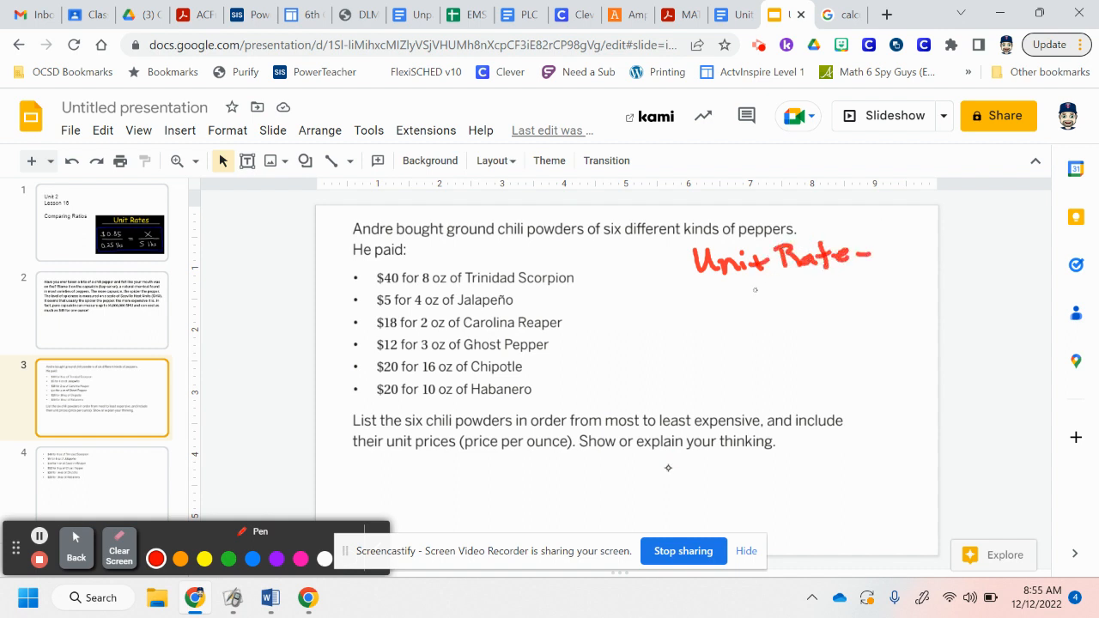
{"action": "left_click_drag", "start_coordinate": [740, 292], "coordinate": [802, 309]}
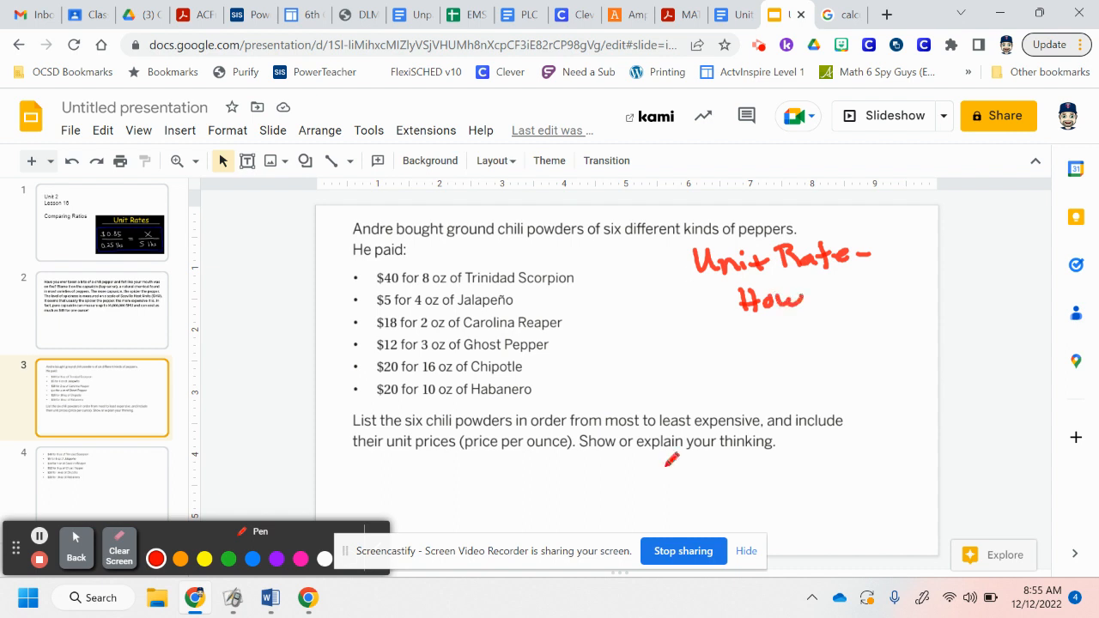
{"action": "left_click_drag", "start_coordinate": [808, 296], "coordinate": [880, 296]}
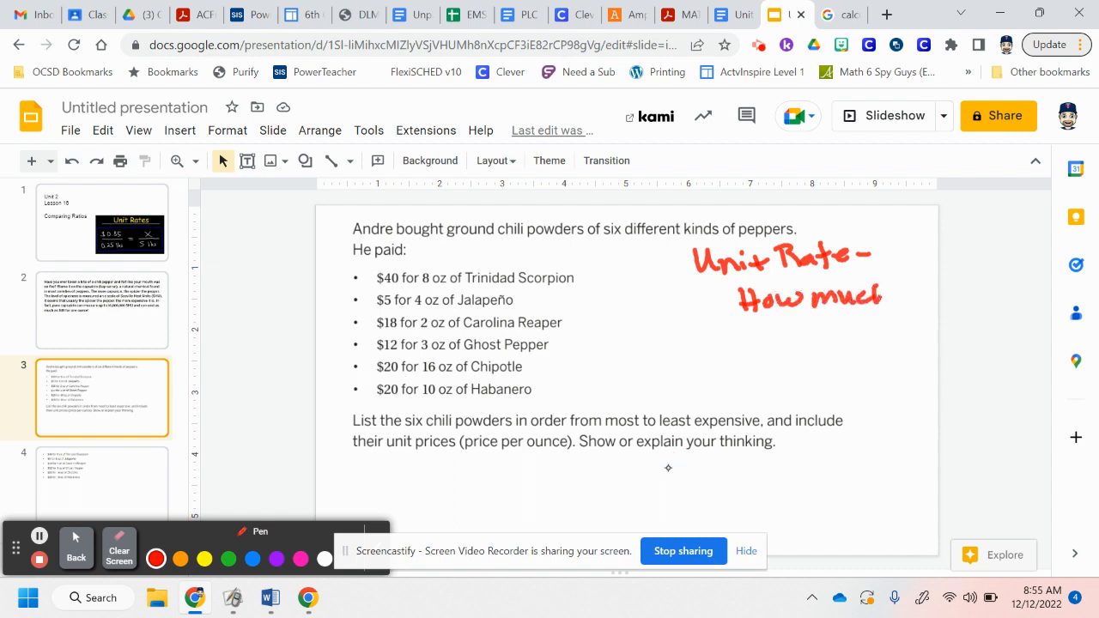
{"action": "left_click_drag", "start_coordinate": [751, 339], "coordinate": [808, 339]}
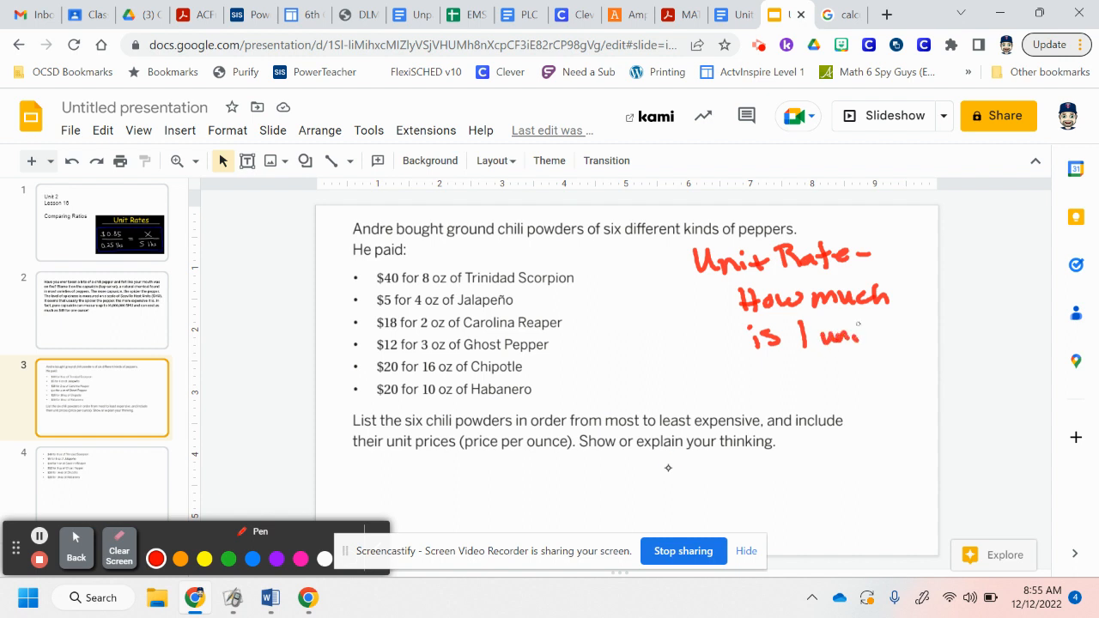
{"action": "left_click_drag", "start_coordinate": [838, 335], "coordinate": [880, 335]}
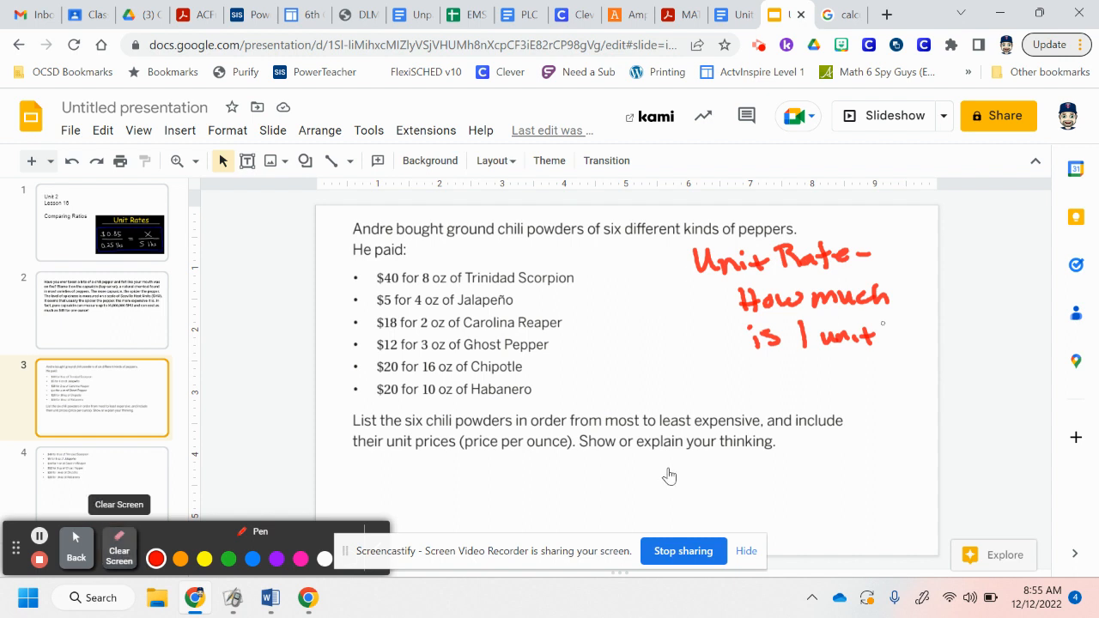
Clear the note and write $/oz = 40/8 = ?/1 in red for Trinidad Scorpion
{"action": "left_click", "coordinate": [118, 548]}
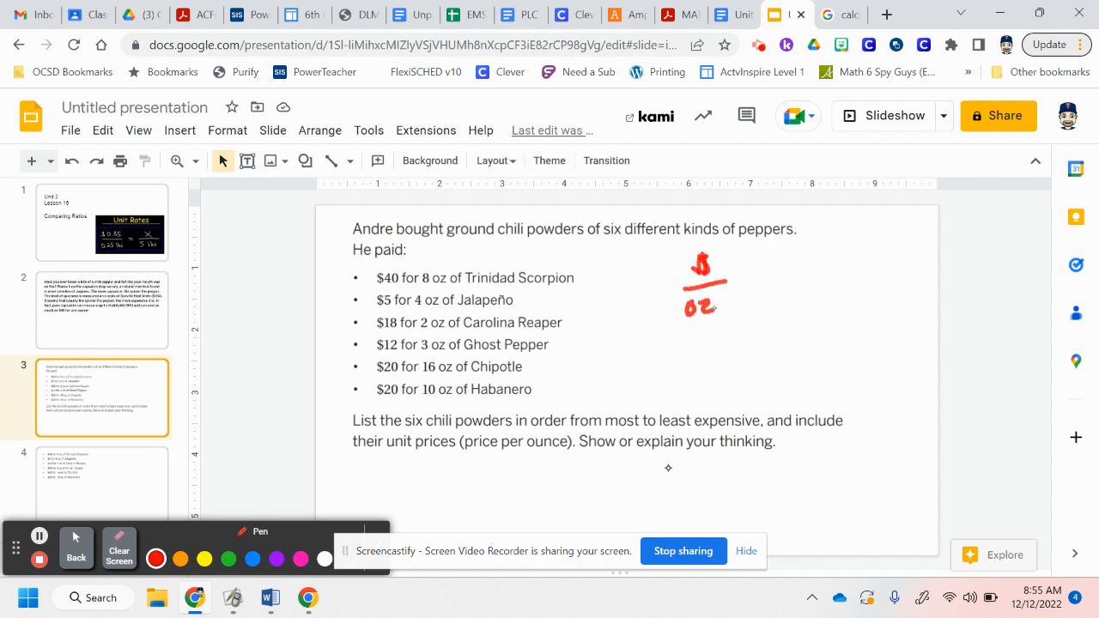
{"action": "left_click_drag", "start_coordinate": [734, 279], "coordinate": [777, 262]}
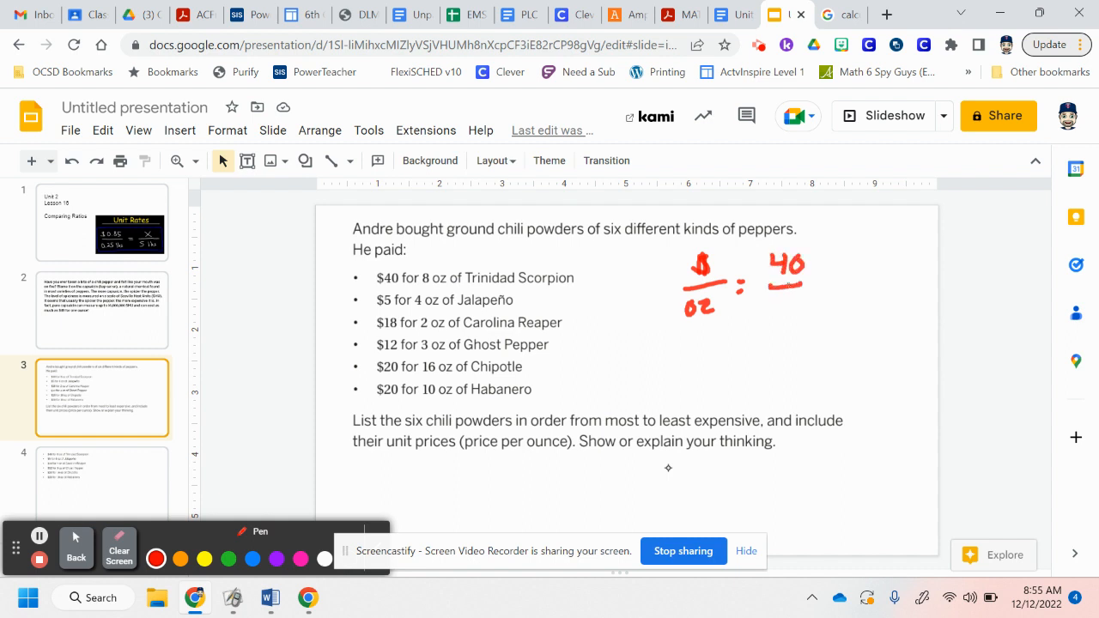
{"action": "left_click_drag", "start_coordinate": [785, 287], "coordinate": [786, 313]}
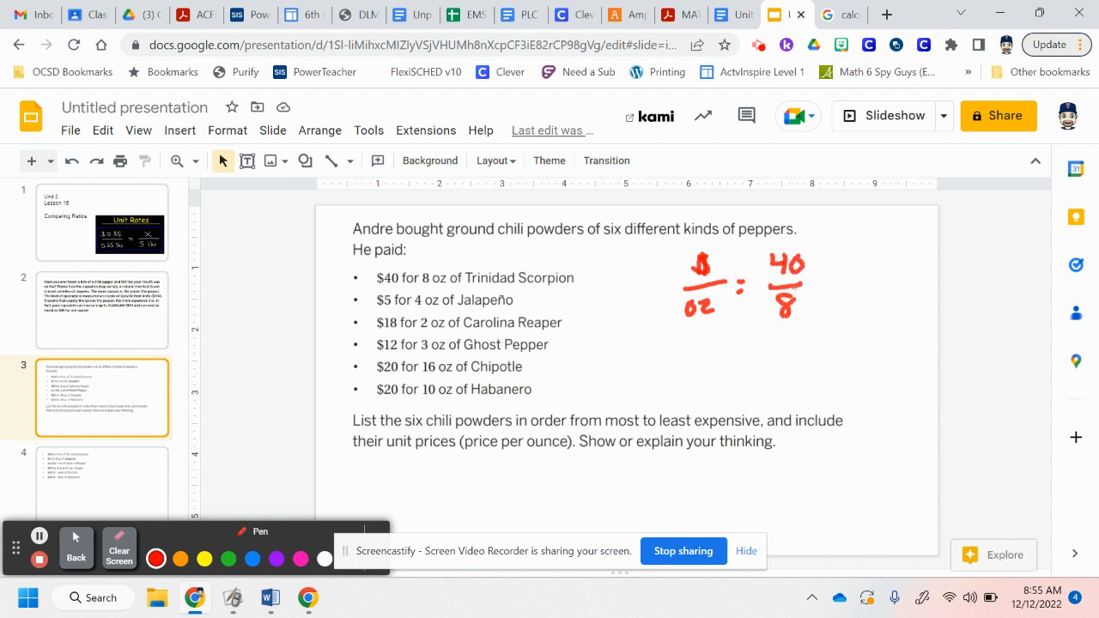
{"action": "left_click_drag", "start_coordinate": [832, 282], "coordinate": [854, 284]}
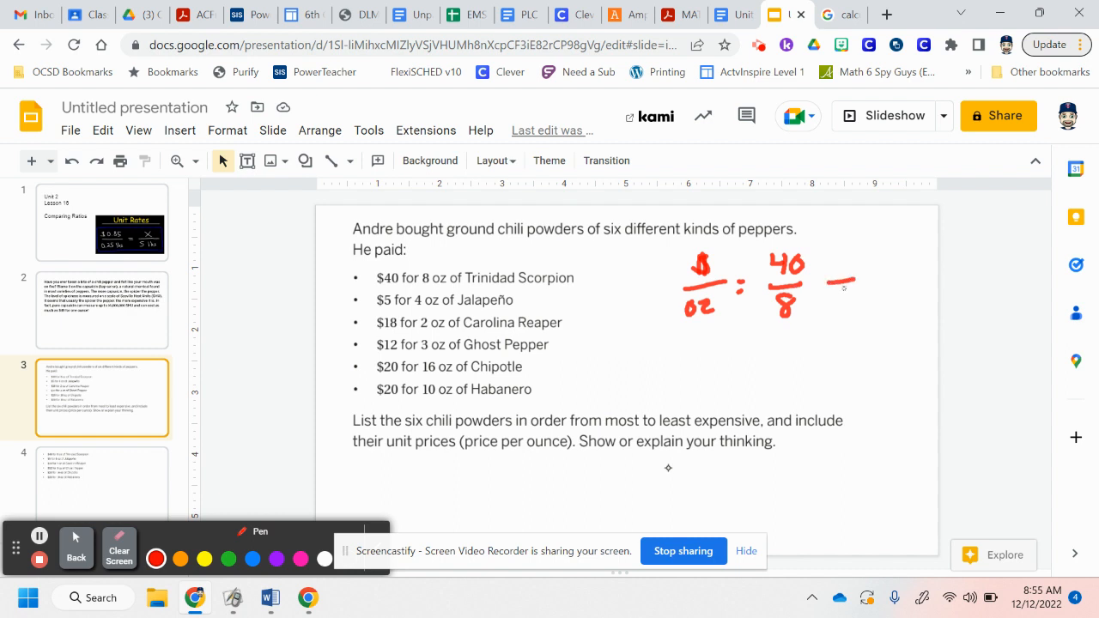
{"action": "left_click_drag", "start_coordinate": [843, 288], "coordinate": [840, 314]}
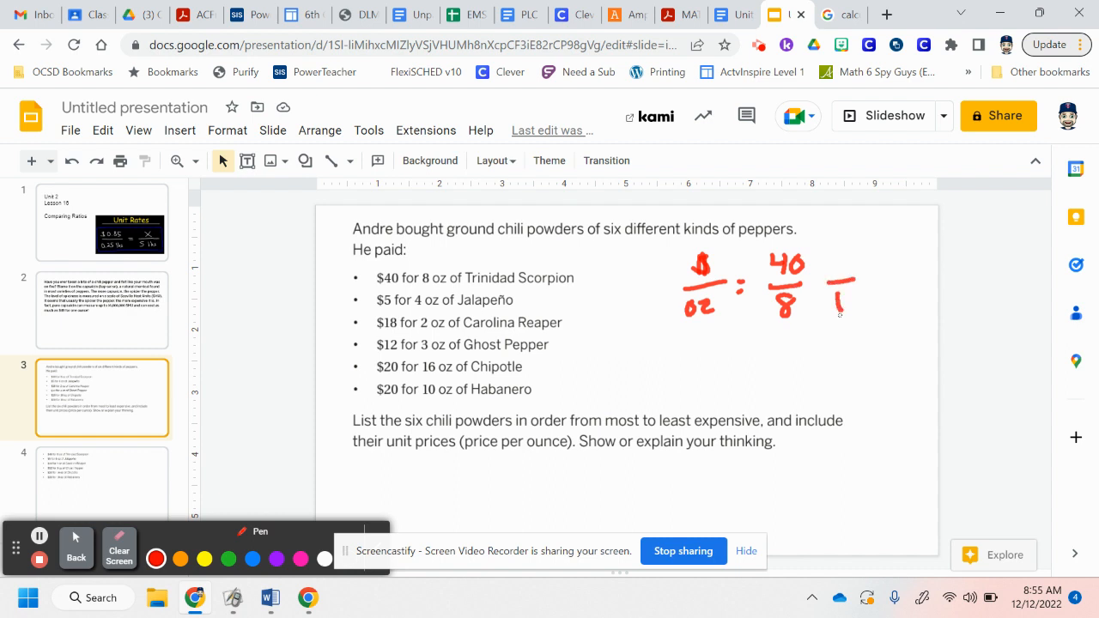
{"action": "left_click", "coordinate": [102, 481]}
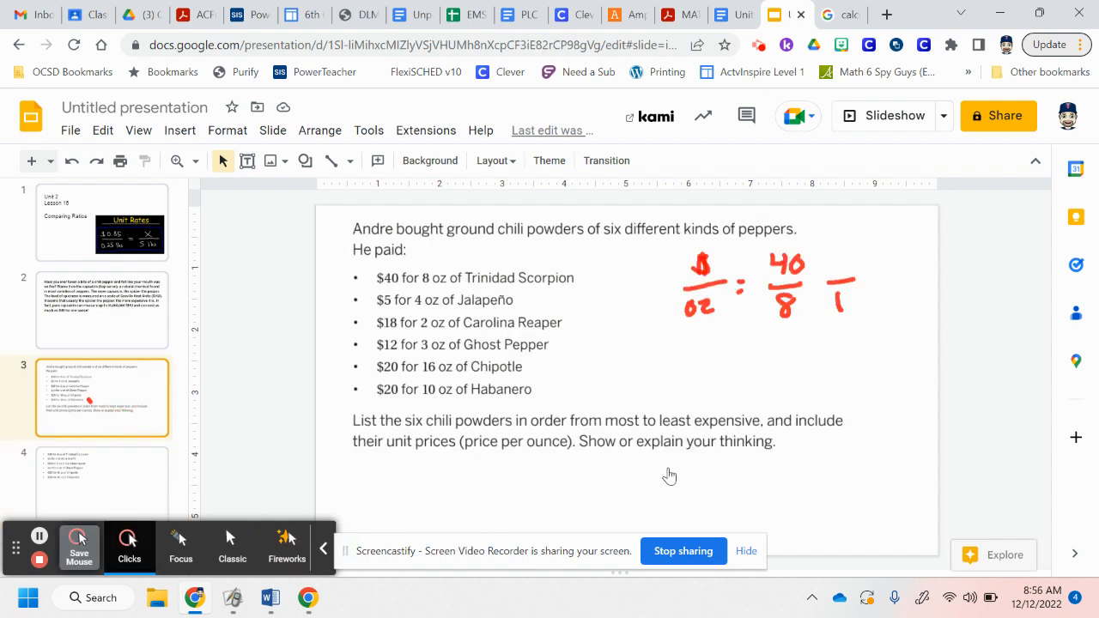
{"action": "mouse_move", "coordinate": [668, 468]}
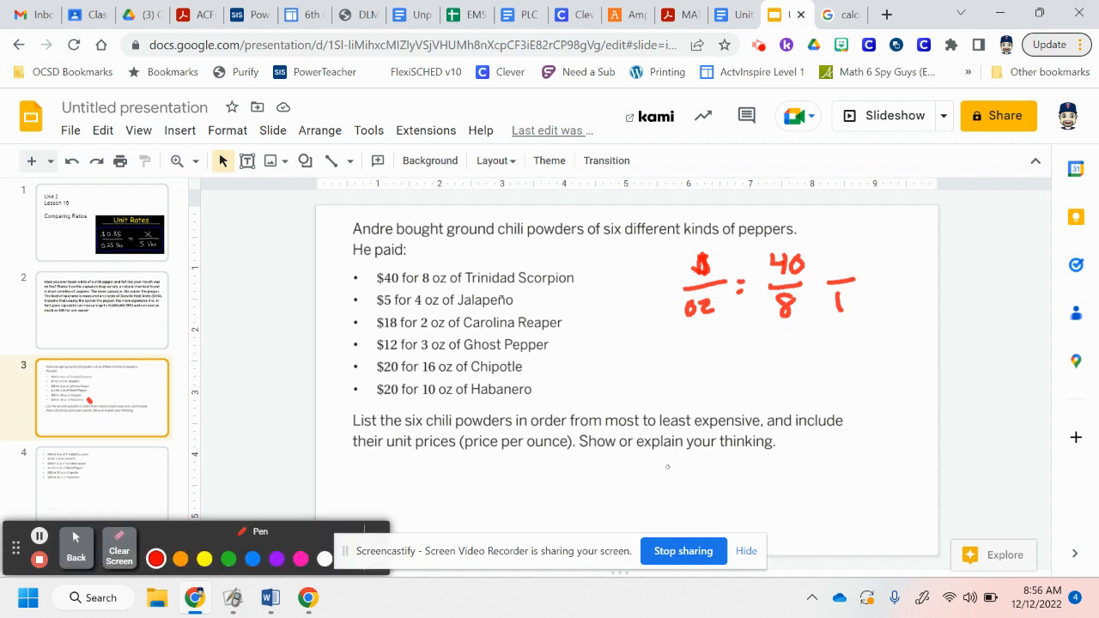
In blue, circle 40/8, mark ÷8 top and bottom, and write $5 above the 1
{"action": "left_click", "coordinate": [252, 559]}
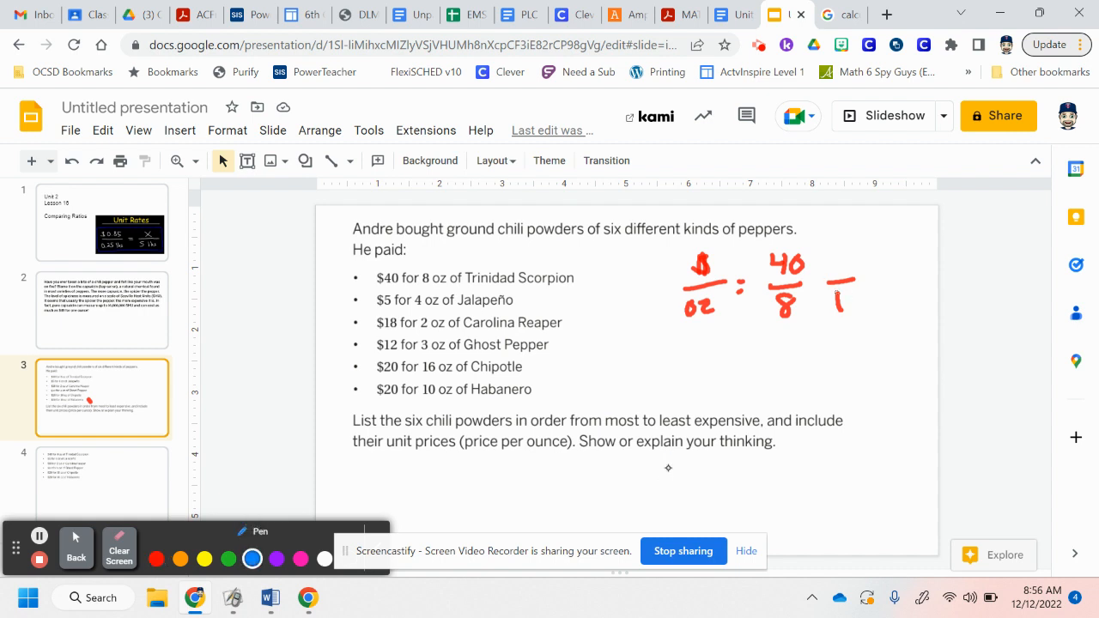
{"action": "left_click_drag", "start_coordinate": [812, 264], "coordinate": [859, 300]}
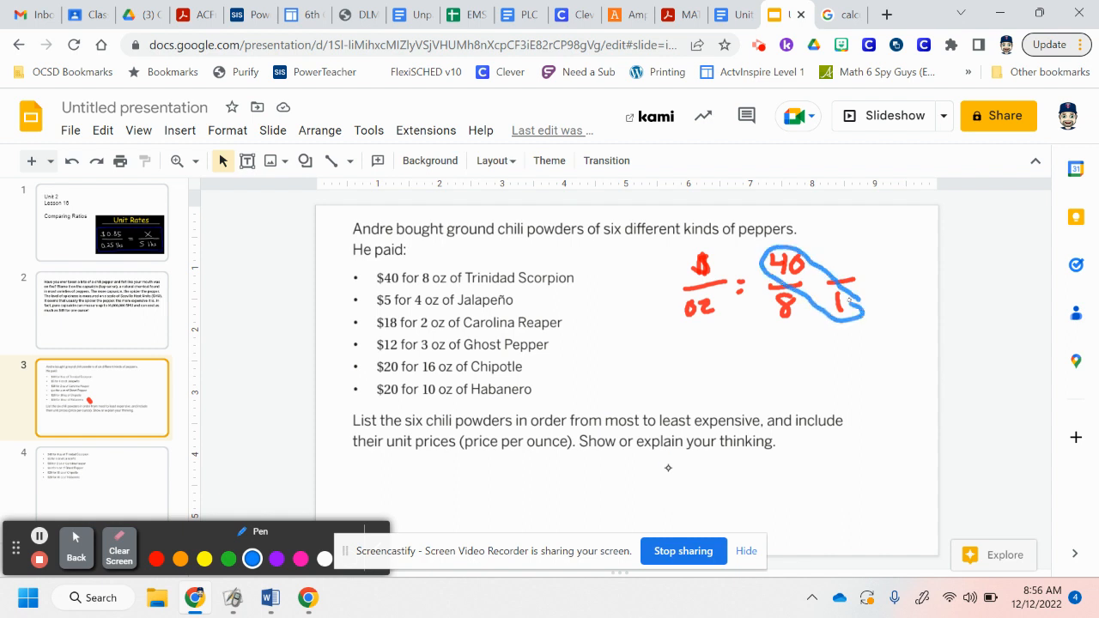
{"action": "left_click_drag", "start_coordinate": [807, 283], "coordinate": [824, 296]}
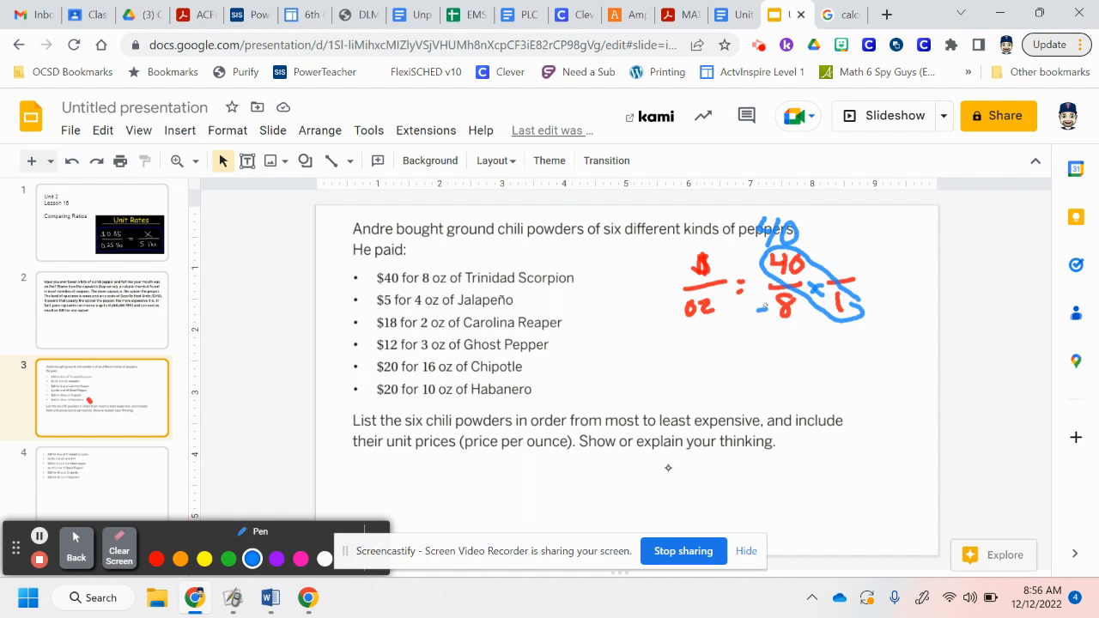
{"action": "left_click_drag", "start_coordinate": [751, 304], "coordinate": [777, 331]}
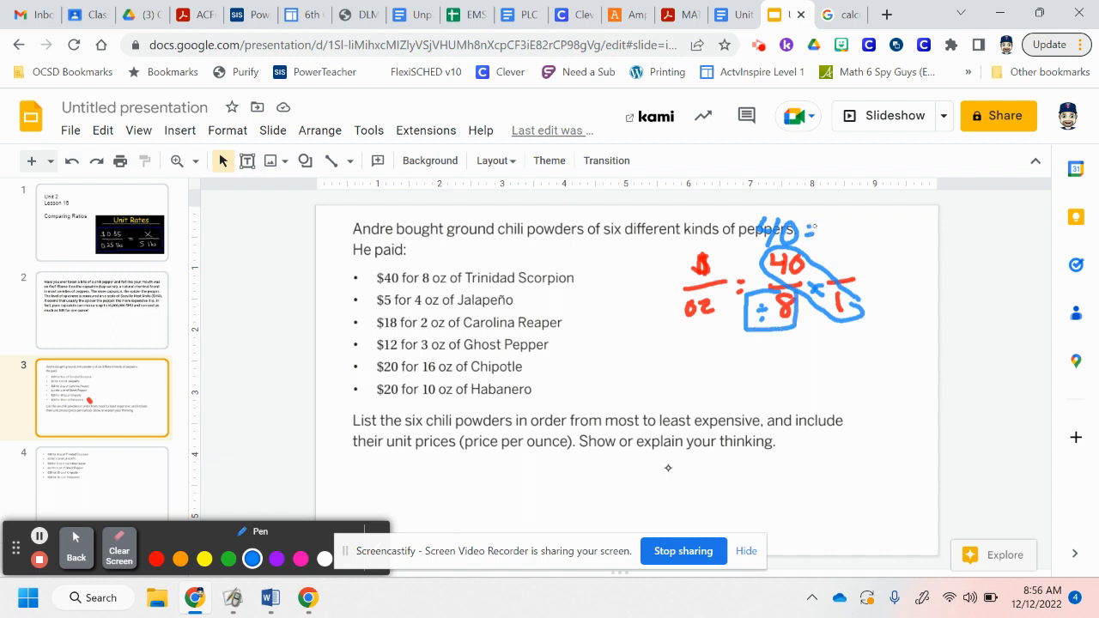
{"action": "left_click_drag", "start_coordinate": [816, 245], "coordinate": [820, 219]}
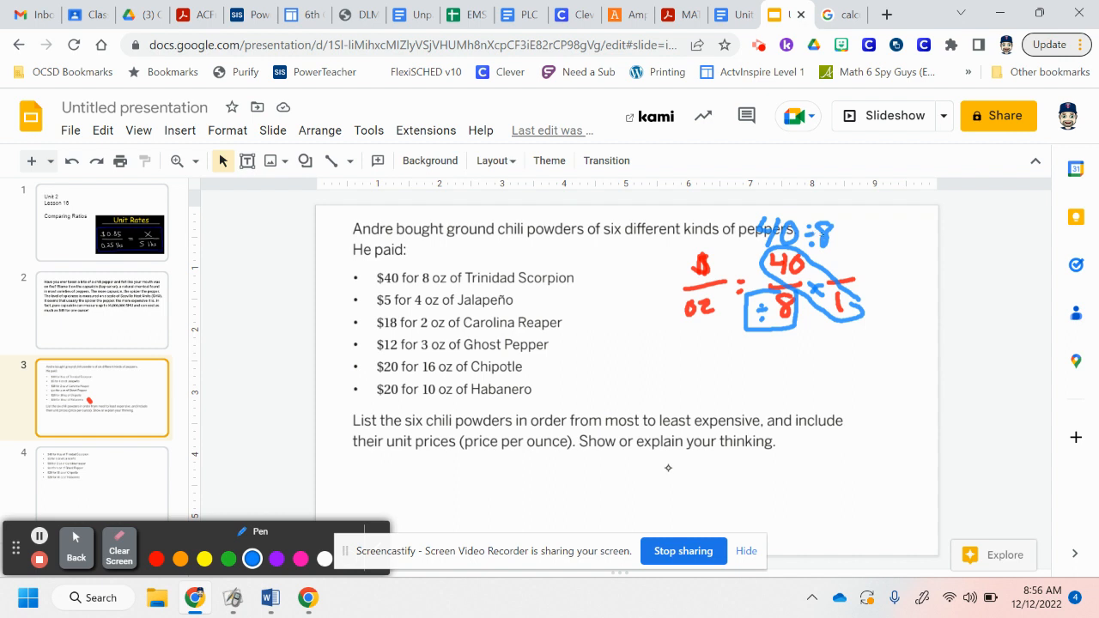
{"action": "mouse_move", "coordinate": [844, 253]}
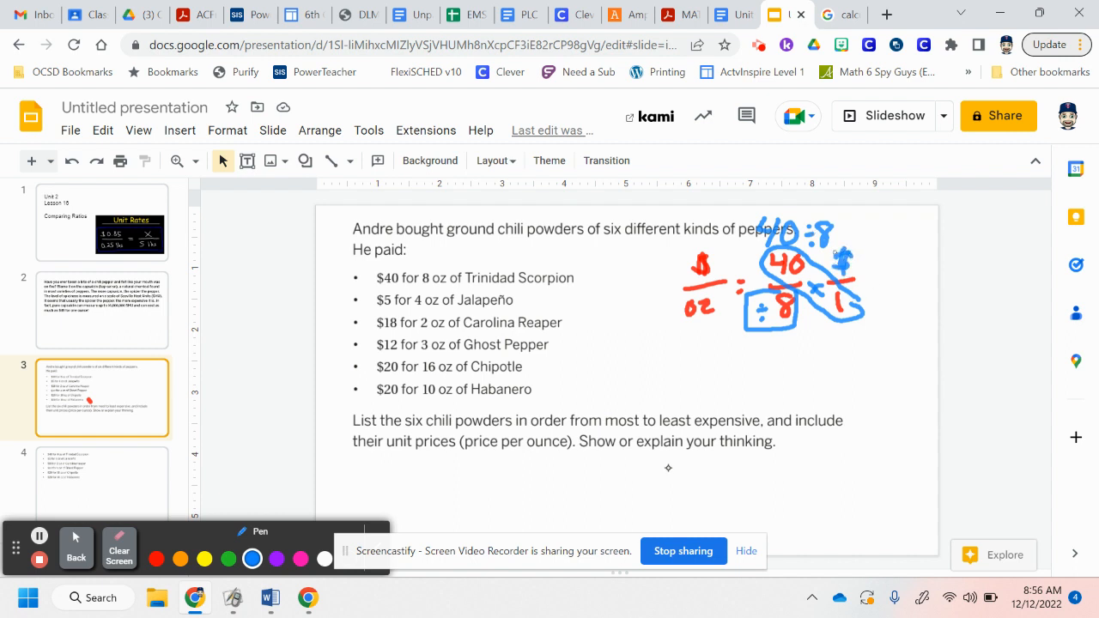
{"action": "left_click_drag", "start_coordinate": [863, 258], "coordinate": [876, 245]}
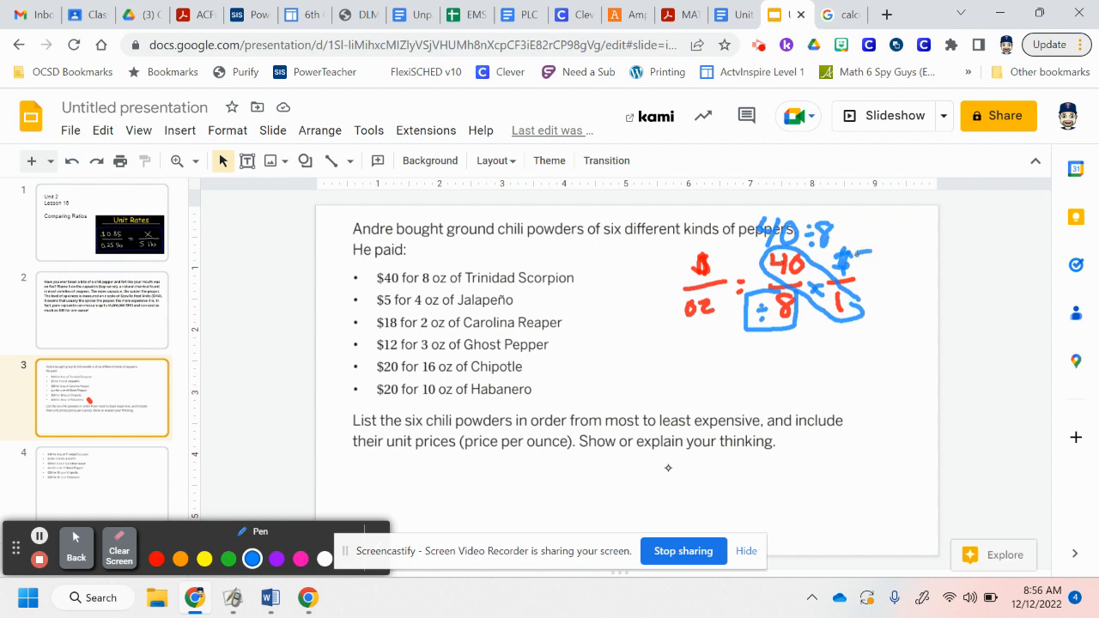
{"action": "left_click_drag", "start_coordinate": [842, 258], "coordinate": [871, 270]}
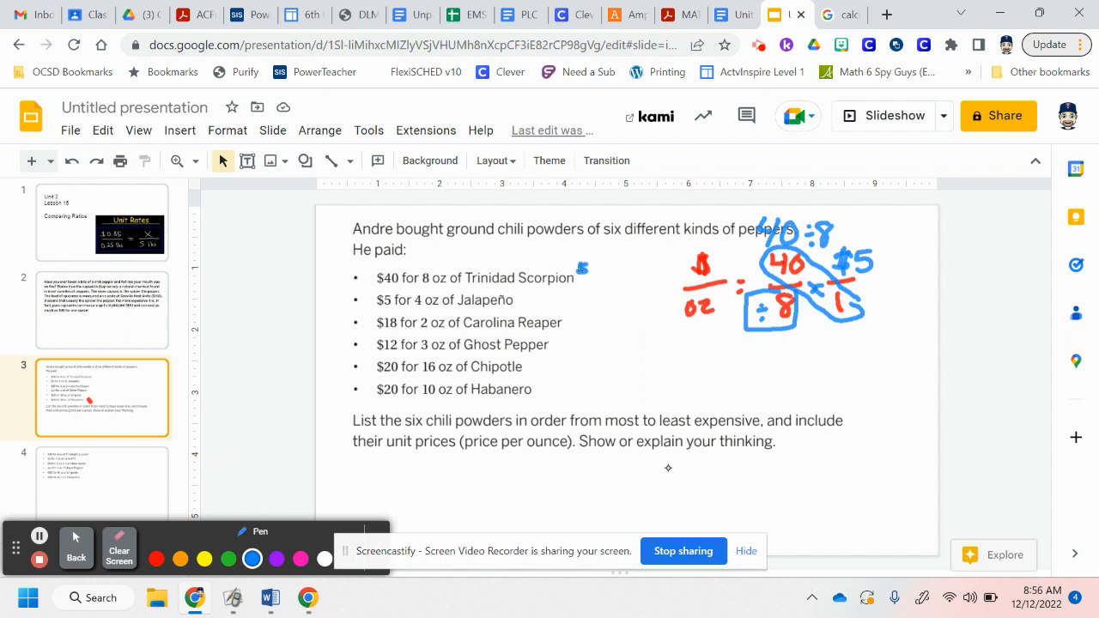
Write $5 as Trinidad Scorpion's price and set up Jalapeño's 5/4 = ?/1 ratio
{"action": "left_click_drag", "start_coordinate": [584, 275], "coordinate": [610, 283]}
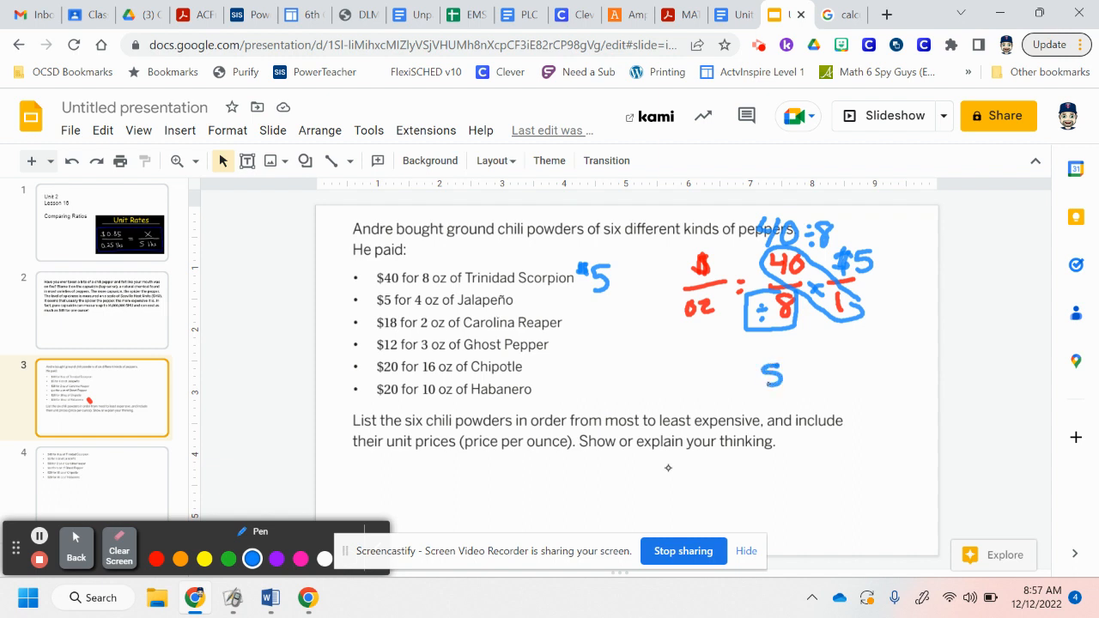
{"action": "left_click_drag", "start_coordinate": [753, 397], "coordinate": [794, 392]}
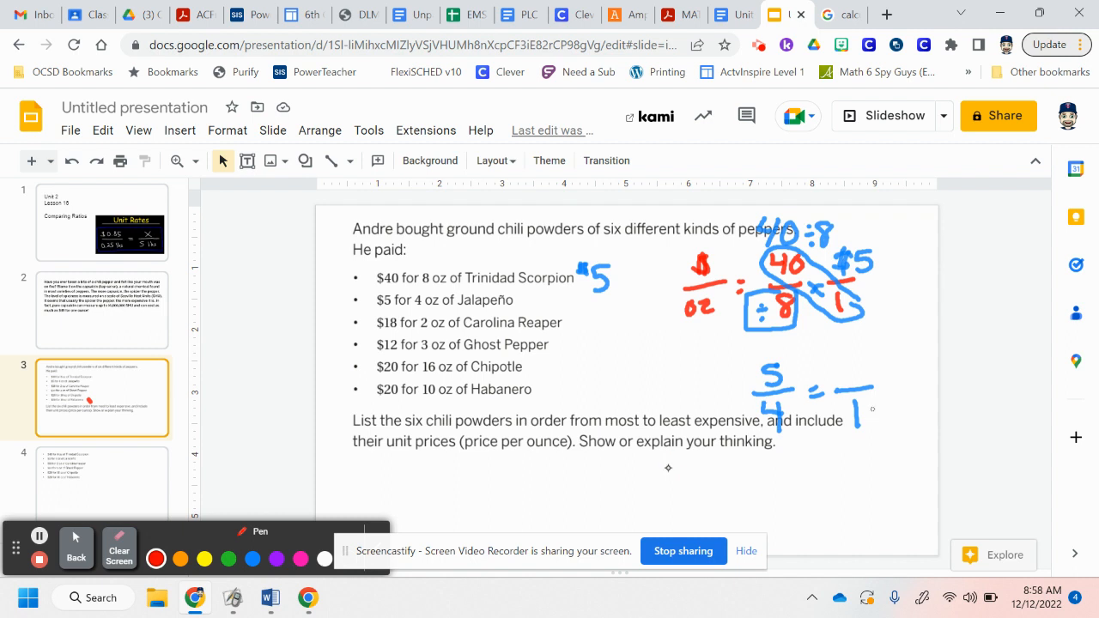
{"action": "left_click_drag", "start_coordinate": [825, 377], "coordinate": [871, 411]}
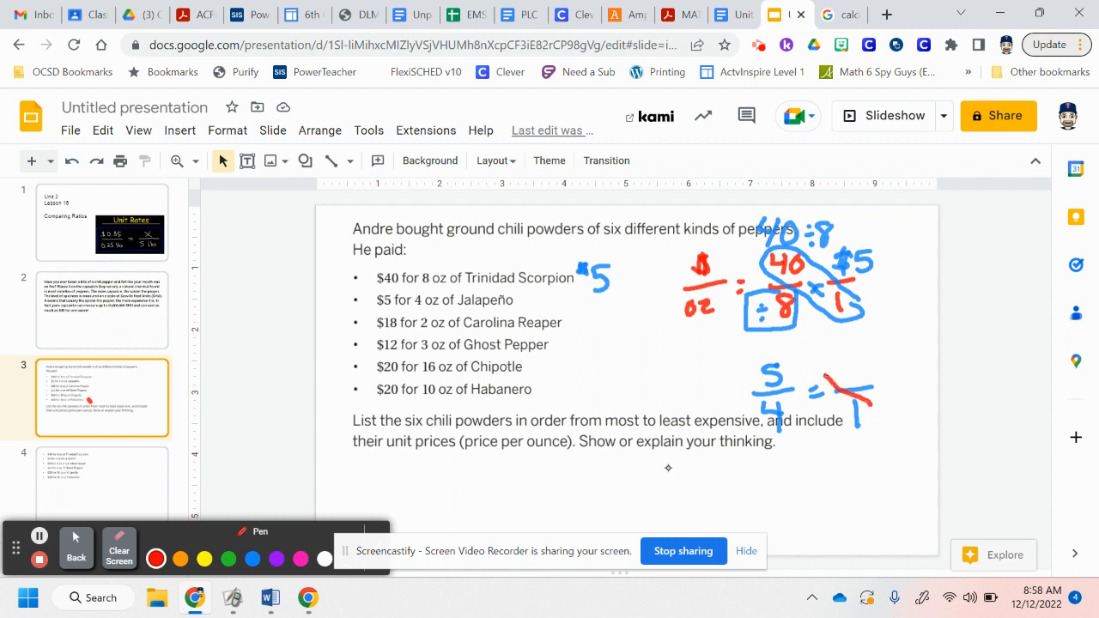
{"action": "left_click_drag", "start_coordinate": [755, 369], "coordinate": [863, 437]}
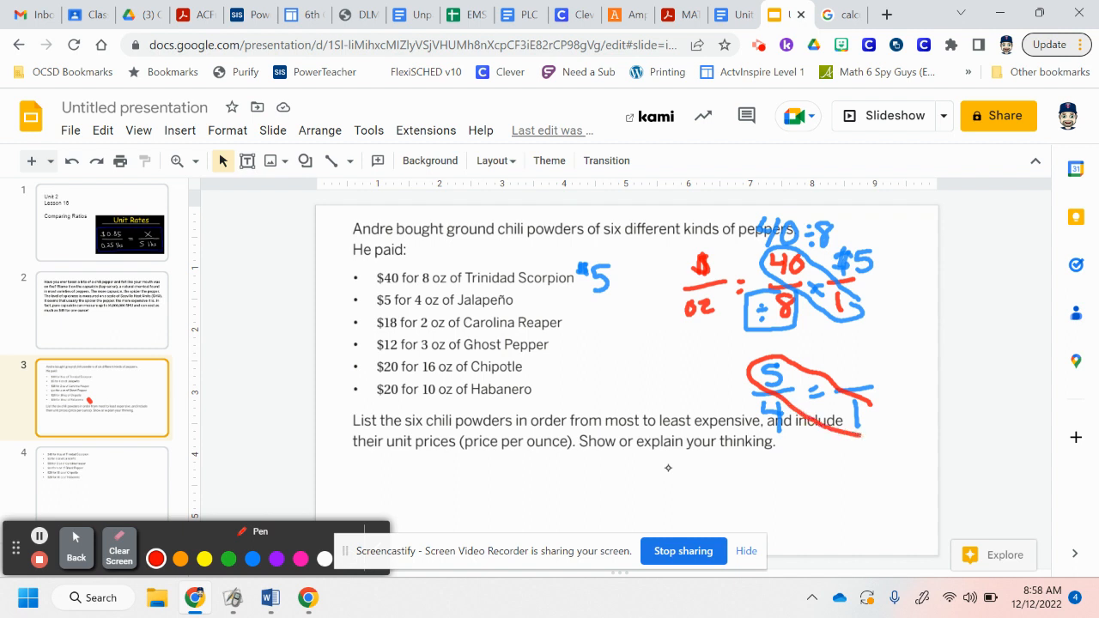
{"action": "left_click_drag", "start_coordinate": [808, 386], "coordinate": [825, 404]}
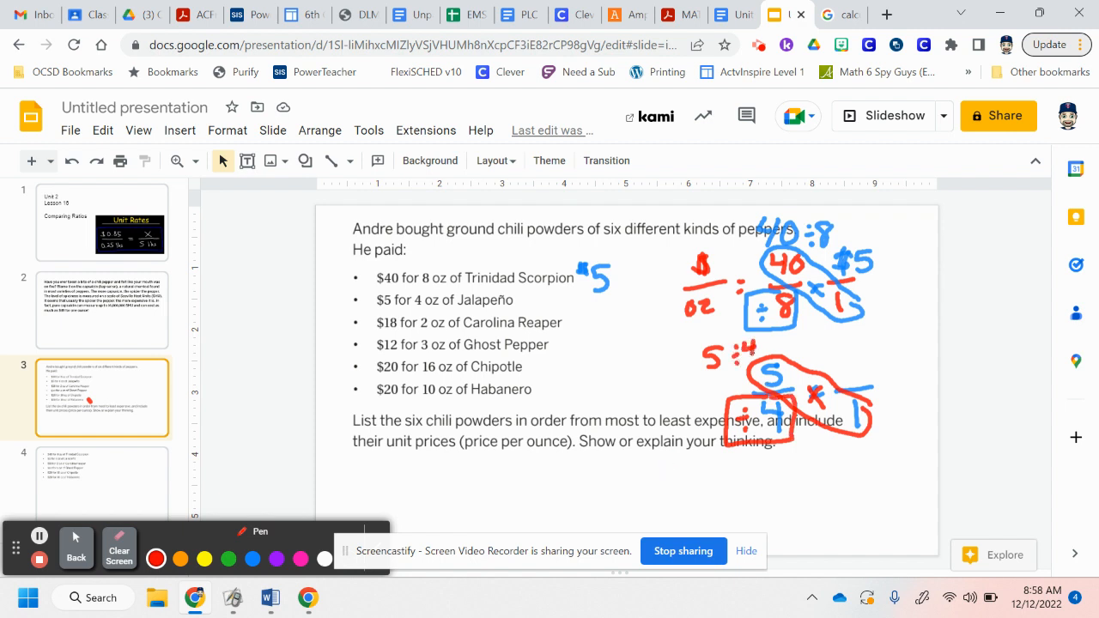
{"action": "mouse_move", "coordinate": [668, 468]}
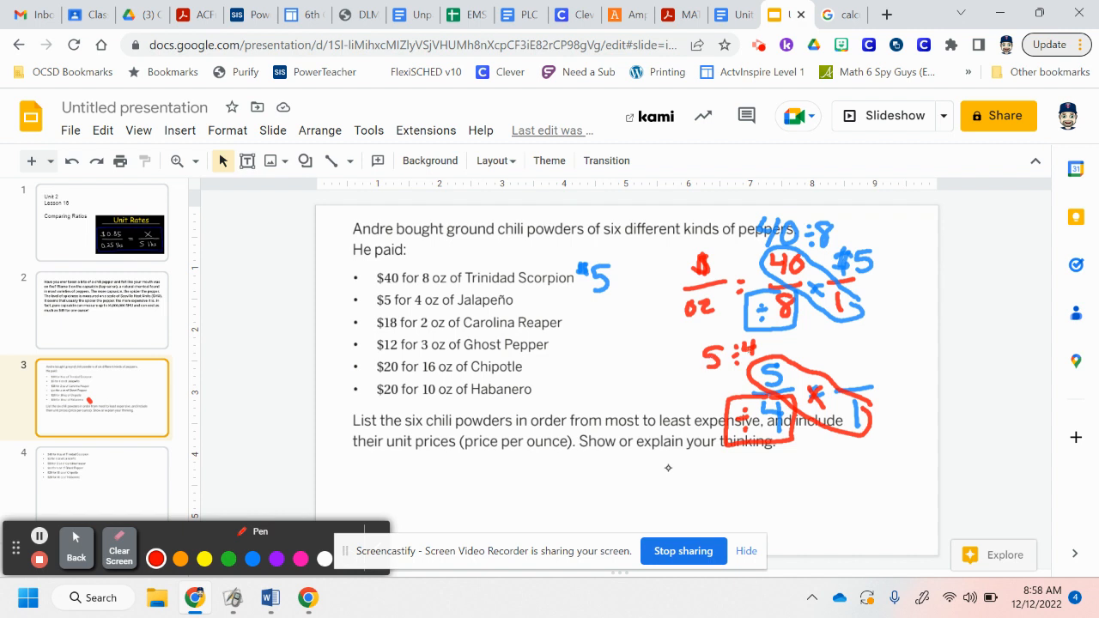
Compute 5 ÷ 4 = 1.25 and write 1.25 beside Jalapeño
{"action": "left_click_drag", "start_coordinate": [850, 361], "coordinate": [863, 382]}
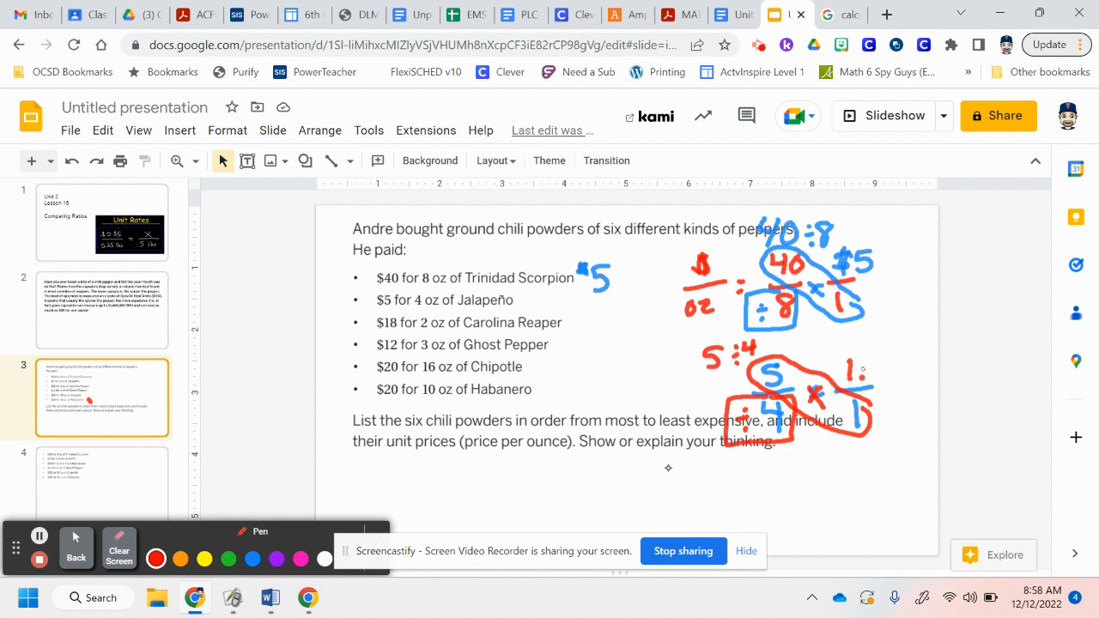
{"action": "left_click_drag", "start_coordinate": [867, 370], "coordinate": [901, 369]}
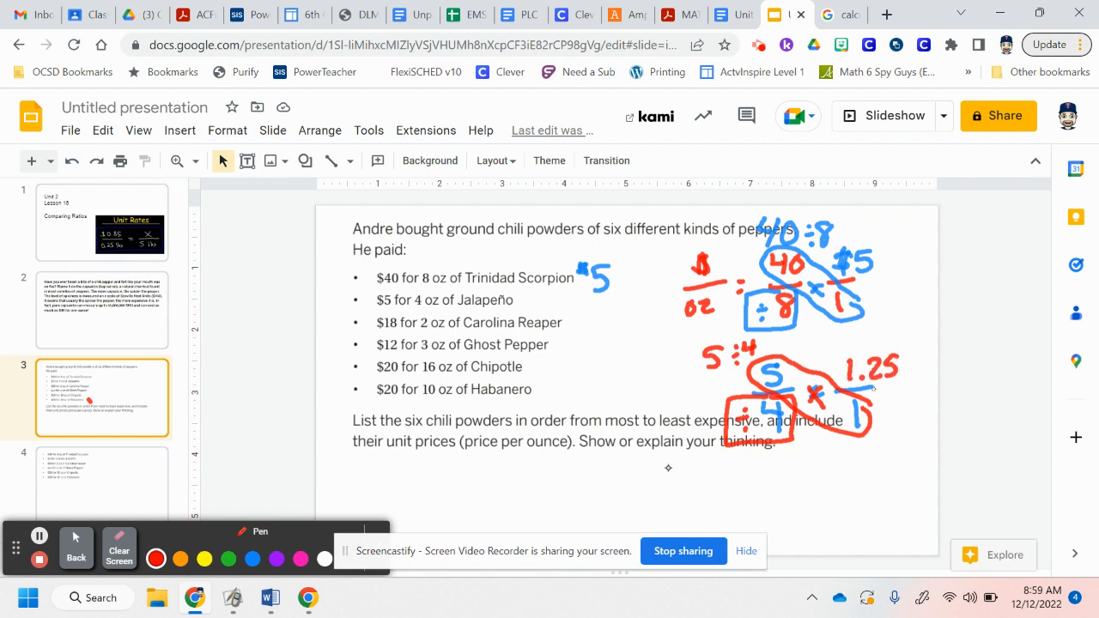
{"action": "left_click_drag", "start_coordinate": [526, 292], "coordinate": [531, 307]}
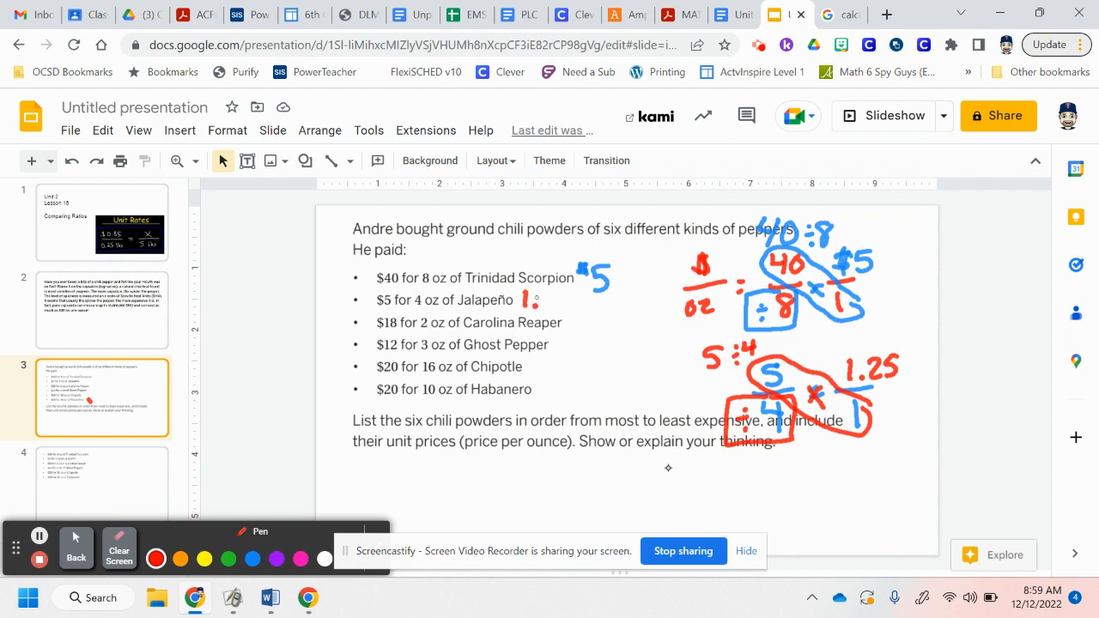
{"action": "left_click_drag", "start_coordinate": [524, 300], "coordinate": [571, 305]}
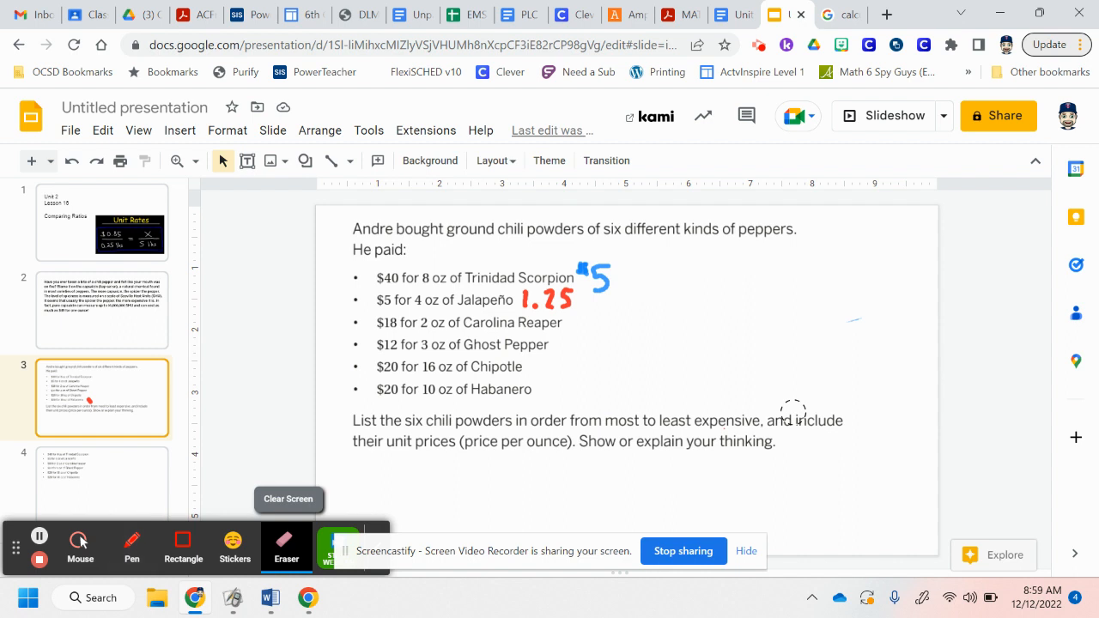
Draw 18/2 = ?/1, compute 18 ÷ 2 = 9, and write 9 beside Carolina Reaper
{"action": "left_click", "coordinate": [131, 547]}
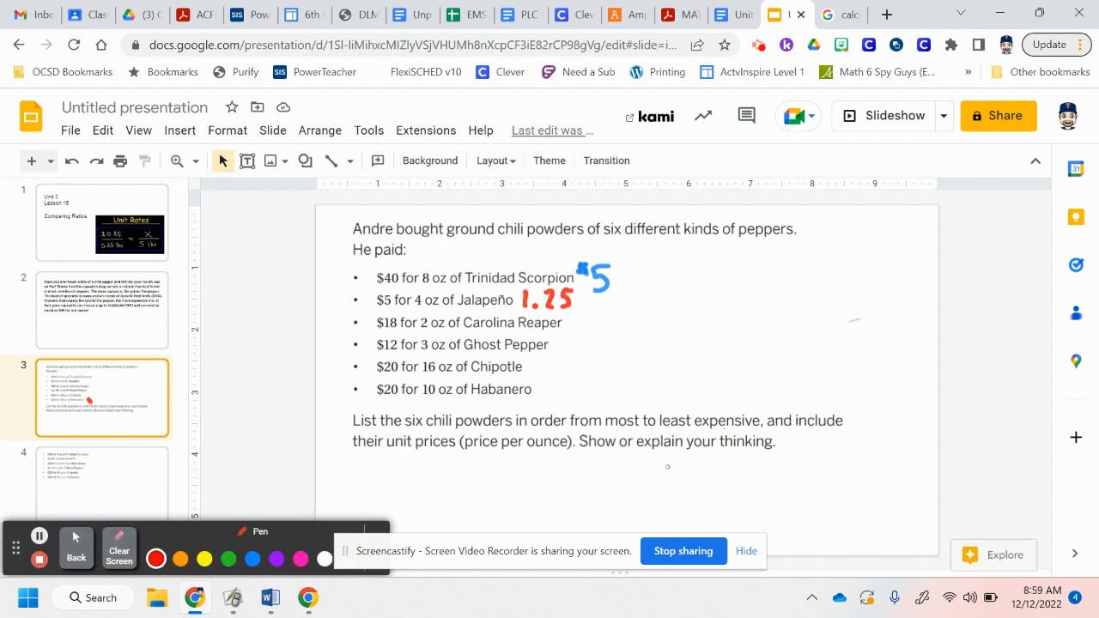
{"action": "left_click_drag", "start_coordinate": [721, 253], "coordinate": [722, 274]}
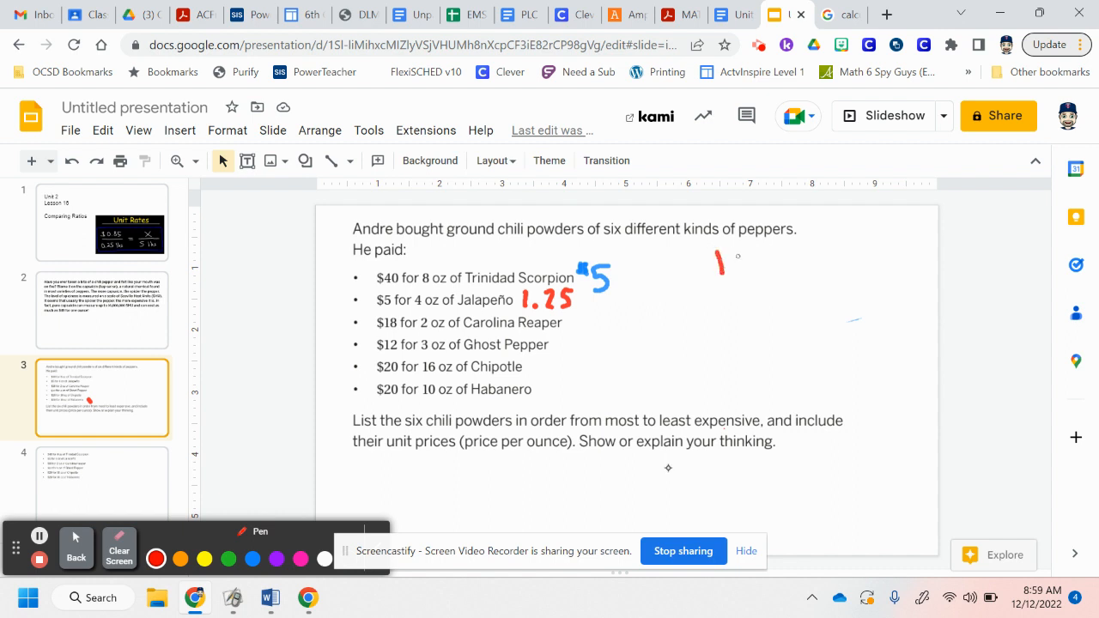
{"action": "left_click_drag", "start_coordinate": [721, 254], "coordinate": [738, 296]}
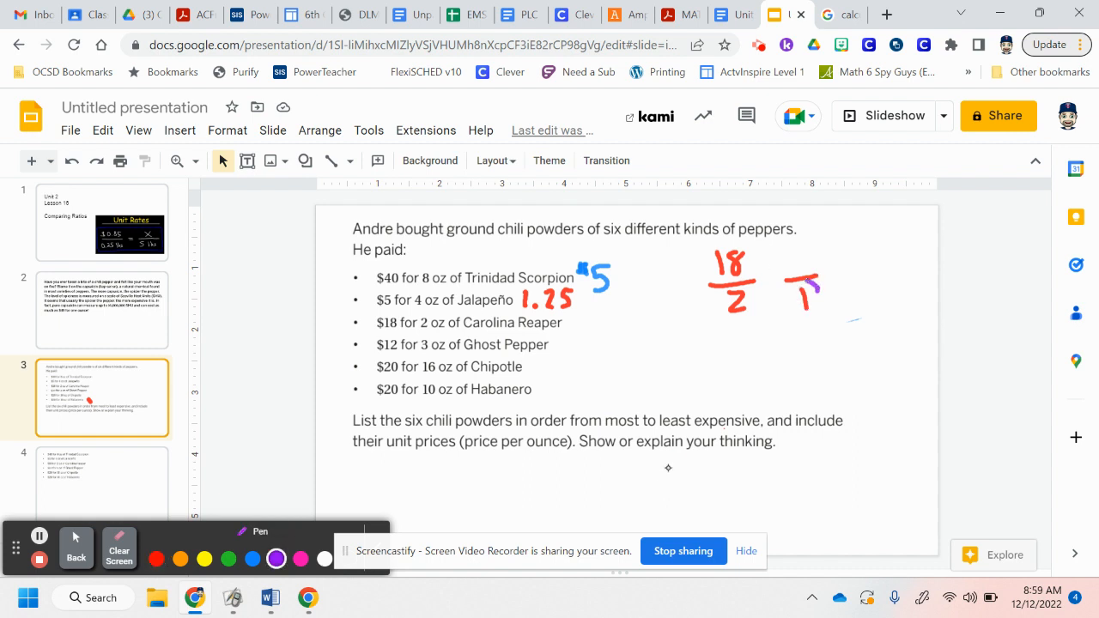
{"action": "left_click_drag", "start_coordinate": [704, 258], "coordinate": [803, 318]}
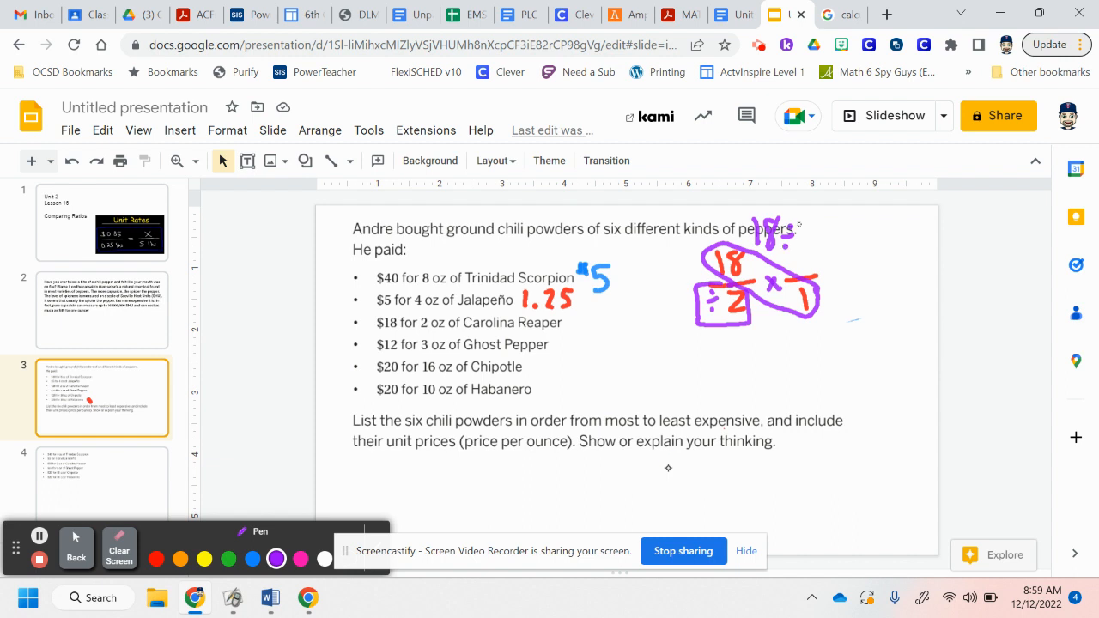
{"action": "left_click_drag", "start_coordinate": [811, 245], "coordinate": [799, 231]}
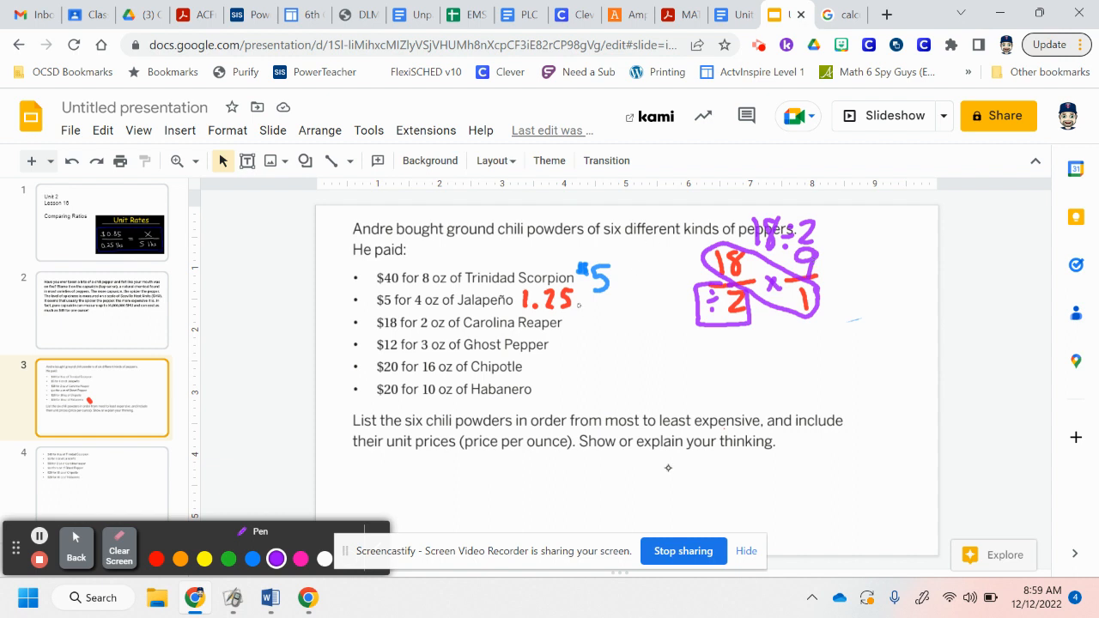
{"action": "left_click_drag", "start_coordinate": [574, 311], "coordinate": [574, 326]}
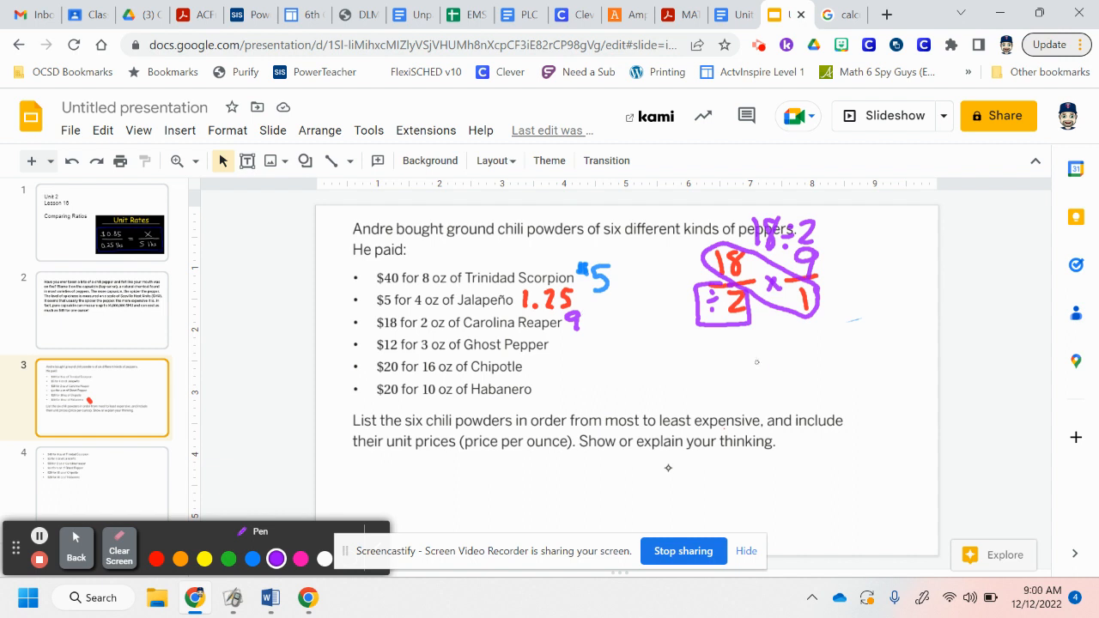
Draw 12/3 = ?/1 in pink and write 4 beside Ghost Pepper
{"action": "left_click_drag", "start_coordinate": [756, 370], "coordinate": [790, 395]}
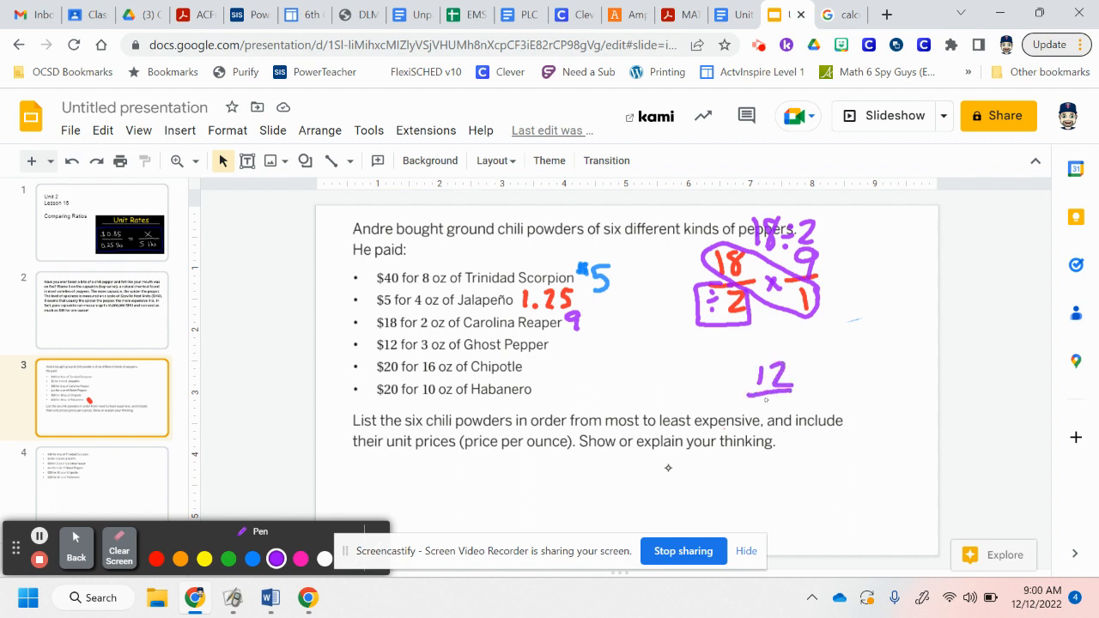
{"action": "left_click_drag", "start_coordinate": [760, 390], "coordinate": [777, 421]}
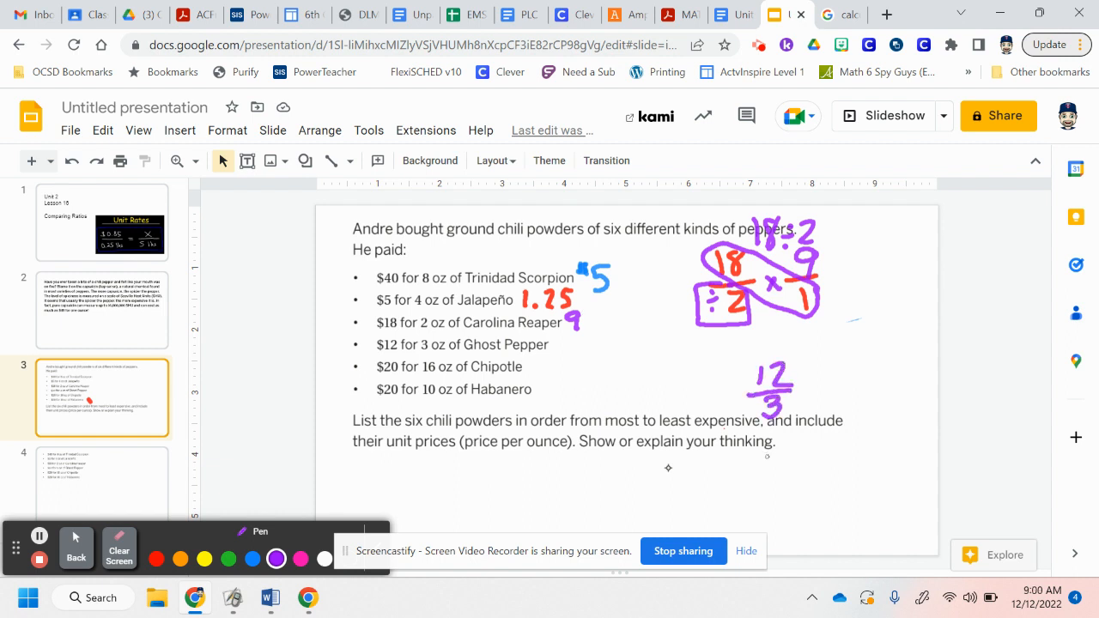
{"action": "left_click_drag", "start_coordinate": [841, 387], "coordinate": [842, 412]}
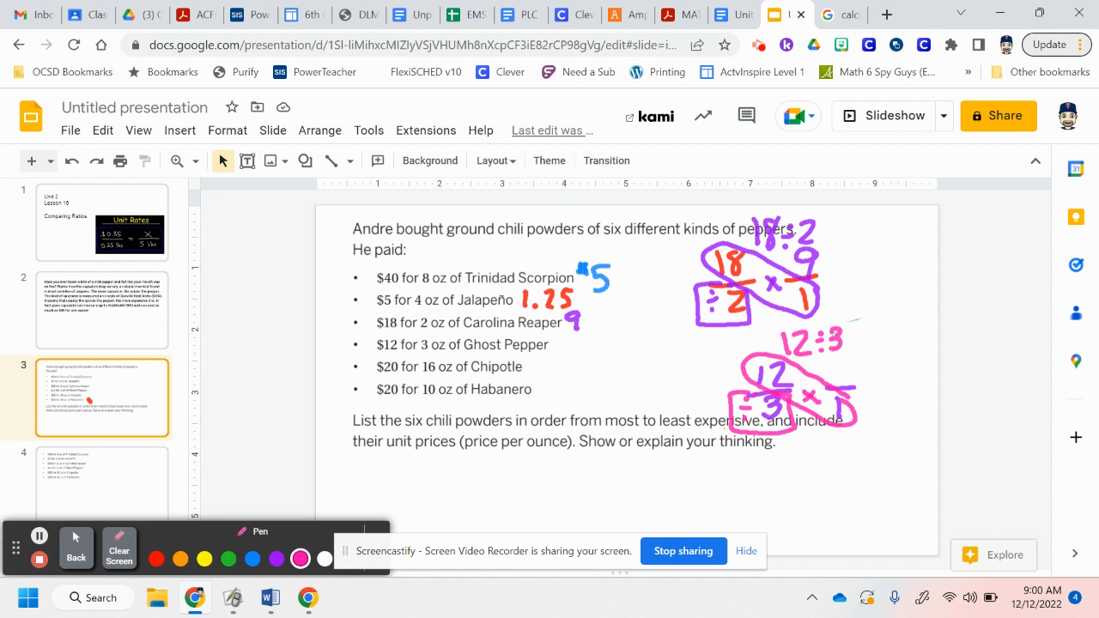
{"action": "mouse_move", "coordinate": [668, 468]}
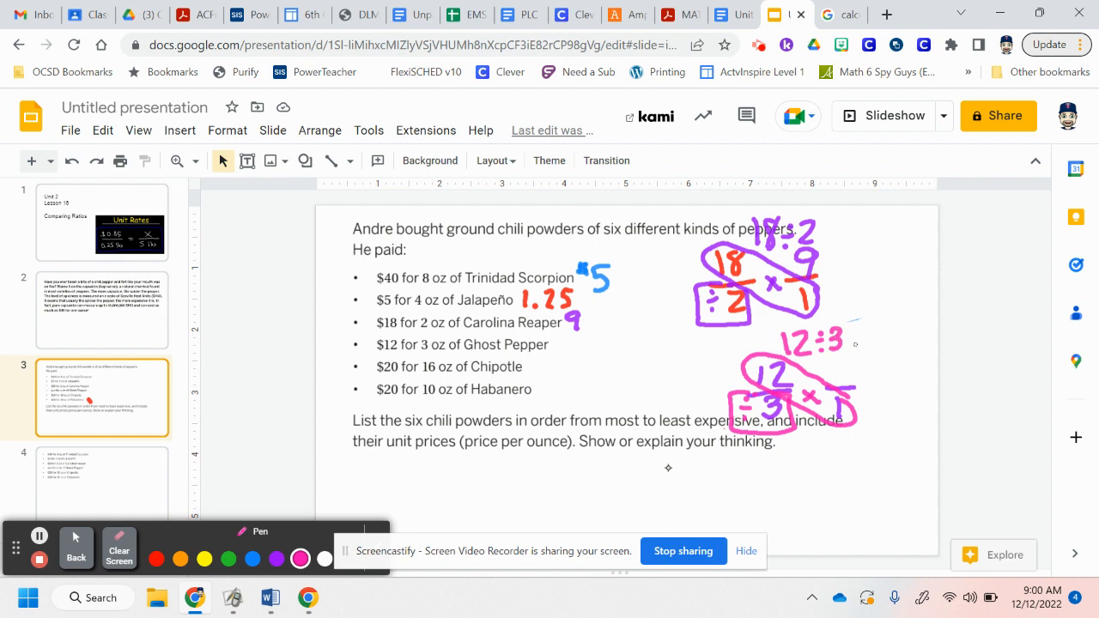
{"action": "left_click_drag", "start_coordinate": [841, 352], "coordinate": [850, 387]}
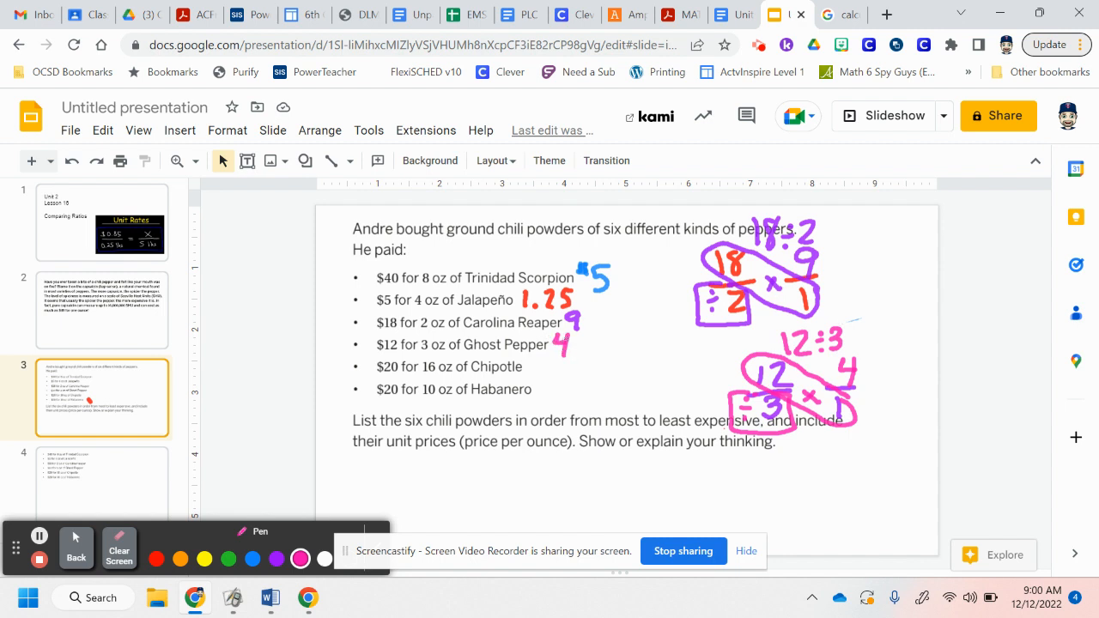
{"action": "left_click", "coordinate": [76, 550]}
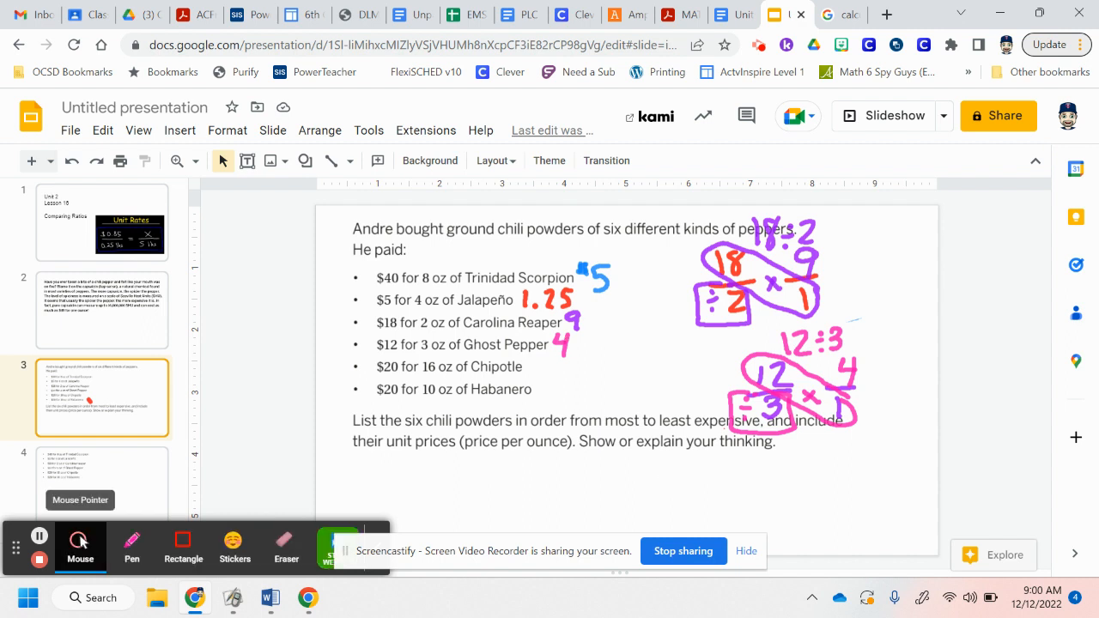
{"action": "left_click", "coordinate": [286, 548]}
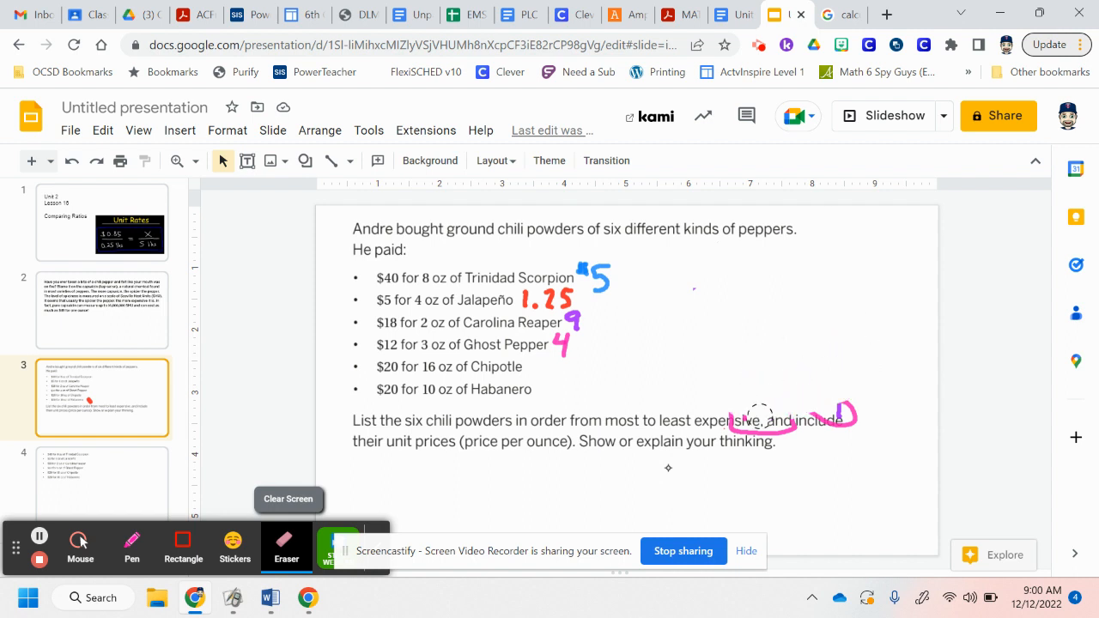
Erase the leftover Ghost Pepper scratch work and return to the pen
{"action": "left_click", "coordinate": [286, 545]}
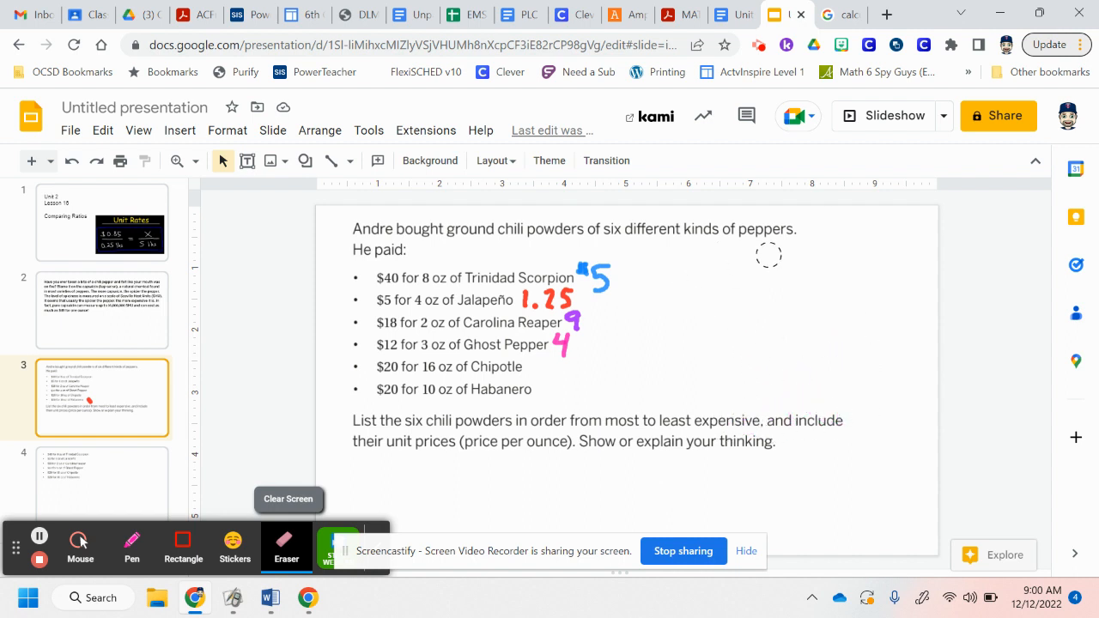
{"action": "left_click", "coordinate": [132, 547]}
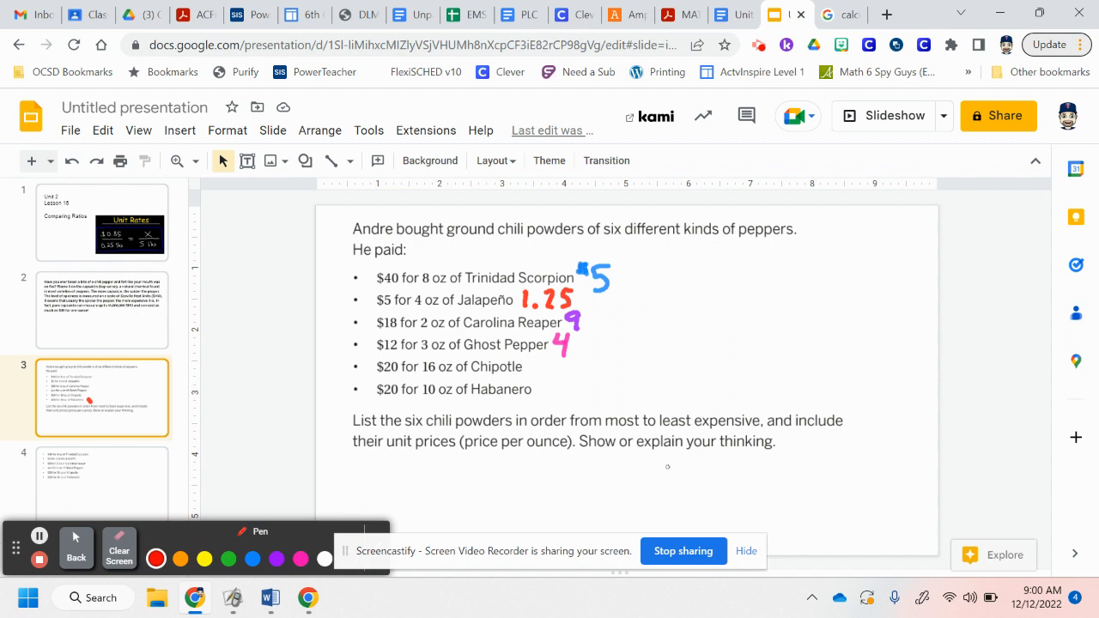
Set up Chipotle's ratio 20/16 = x/1 in red
{"action": "left_click_drag", "start_coordinate": [725, 262], "coordinate": [755, 270]}
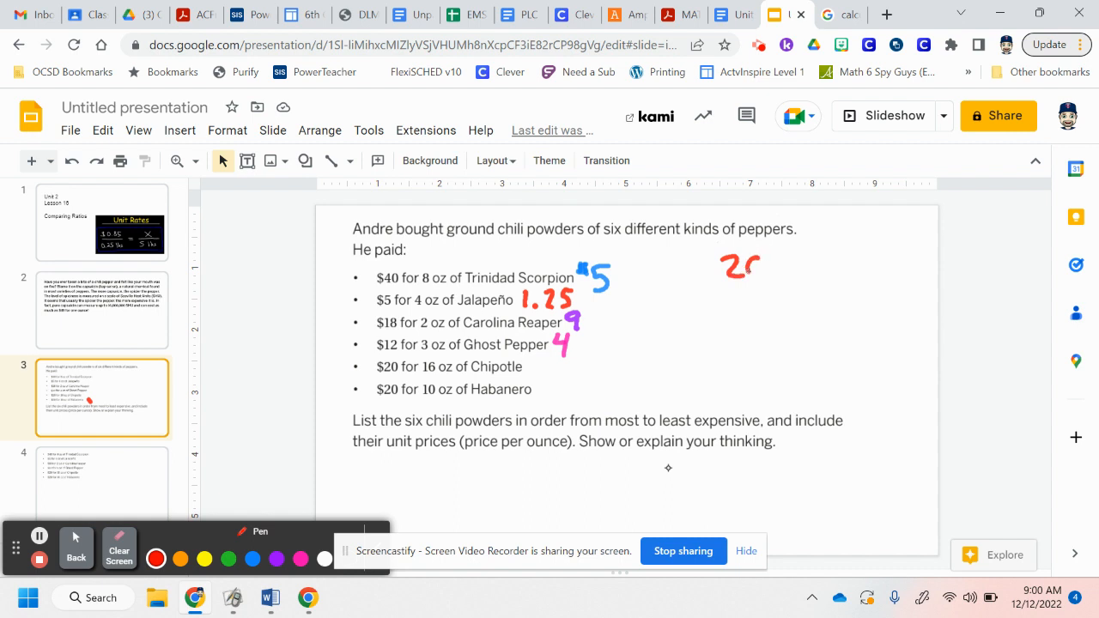
{"action": "left_click_drag", "start_coordinate": [739, 275], "coordinate": [756, 318]}
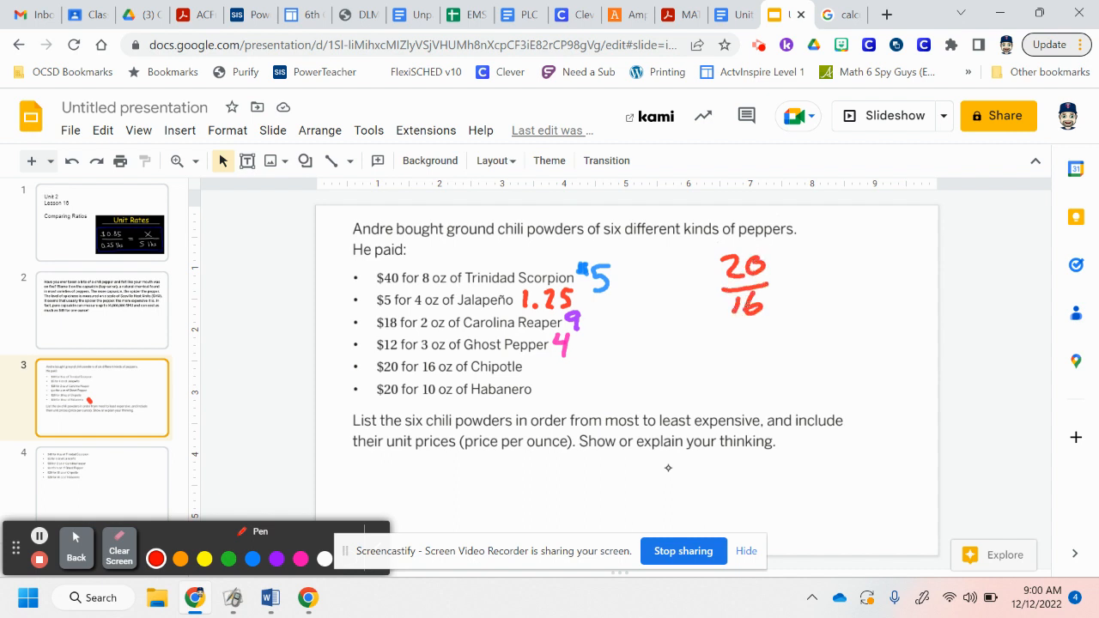
{"action": "left_click_drag", "start_coordinate": [797, 281], "coordinate": [837, 277]}
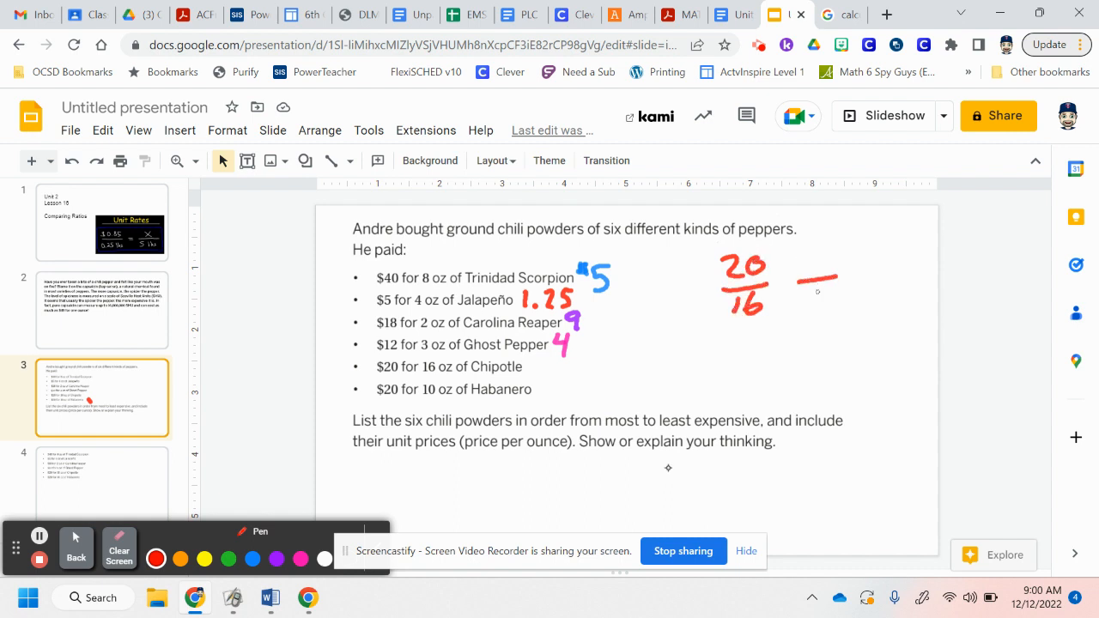
{"action": "left_click_drag", "start_coordinate": [814, 296], "coordinate": [814, 322]}
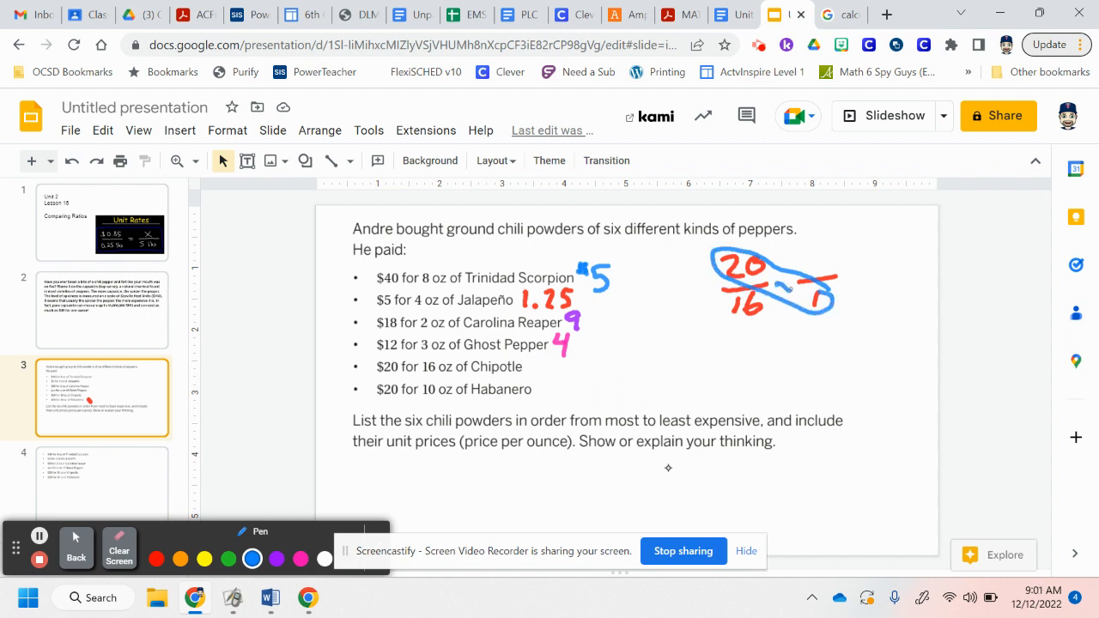
Compute 20 ÷ 16 = 1.25 and write 1.25 beside Chipotle
{"action": "left_click_drag", "start_coordinate": [785, 228], "coordinate": [820, 232]}
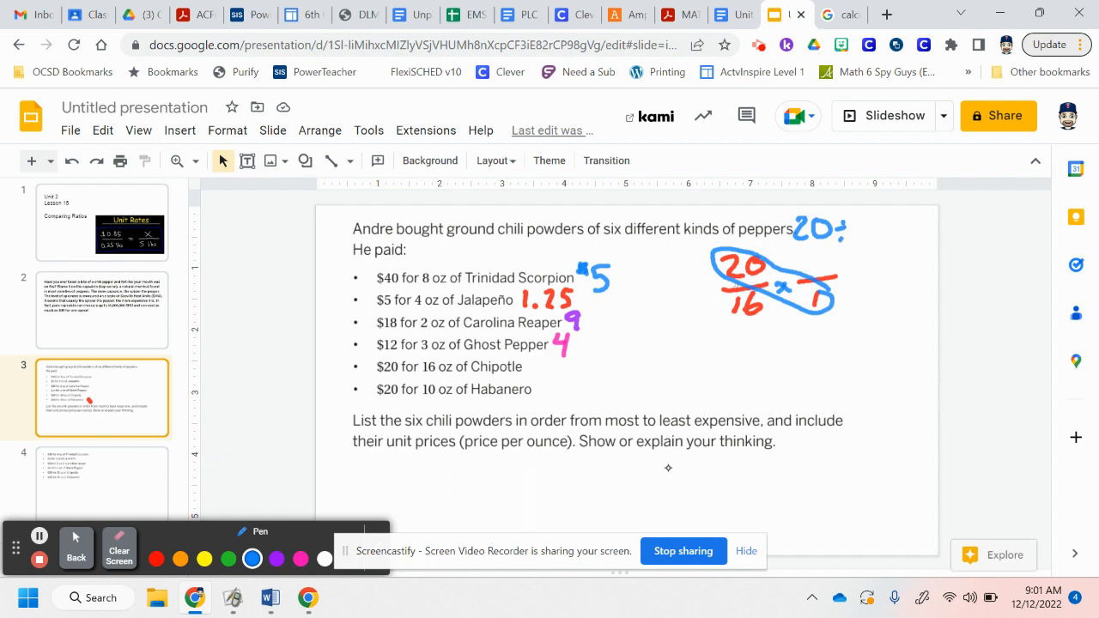
{"action": "left_click_drag", "start_coordinate": [709, 288], "coordinate": [738, 327]}
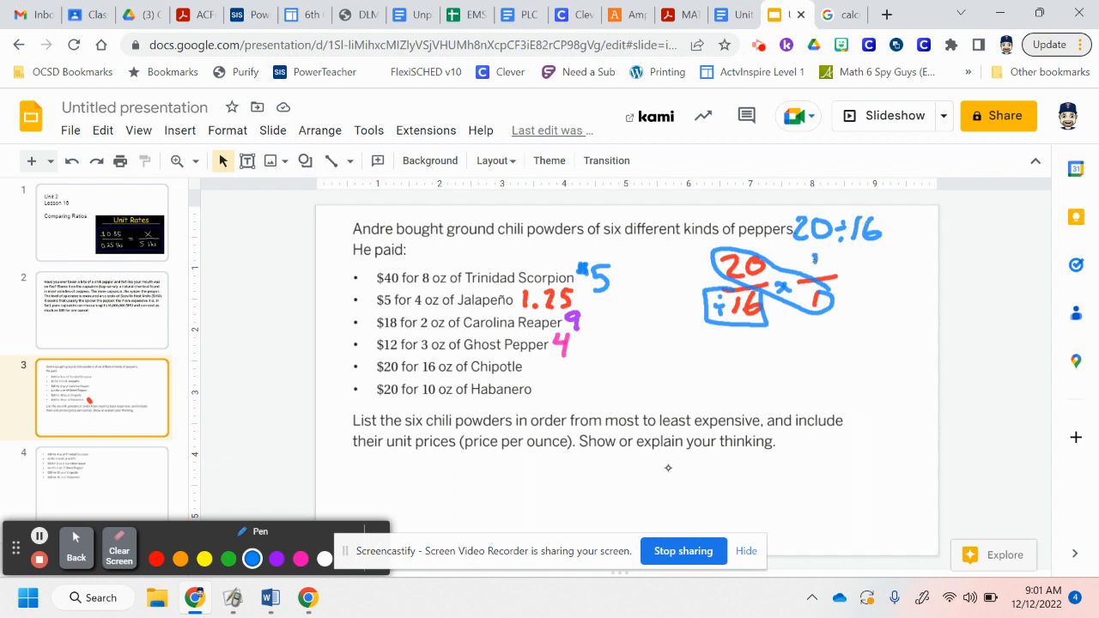
{"action": "left_click_drag", "start_coordinate": [807, 262], "coordinate": [871, 258]}
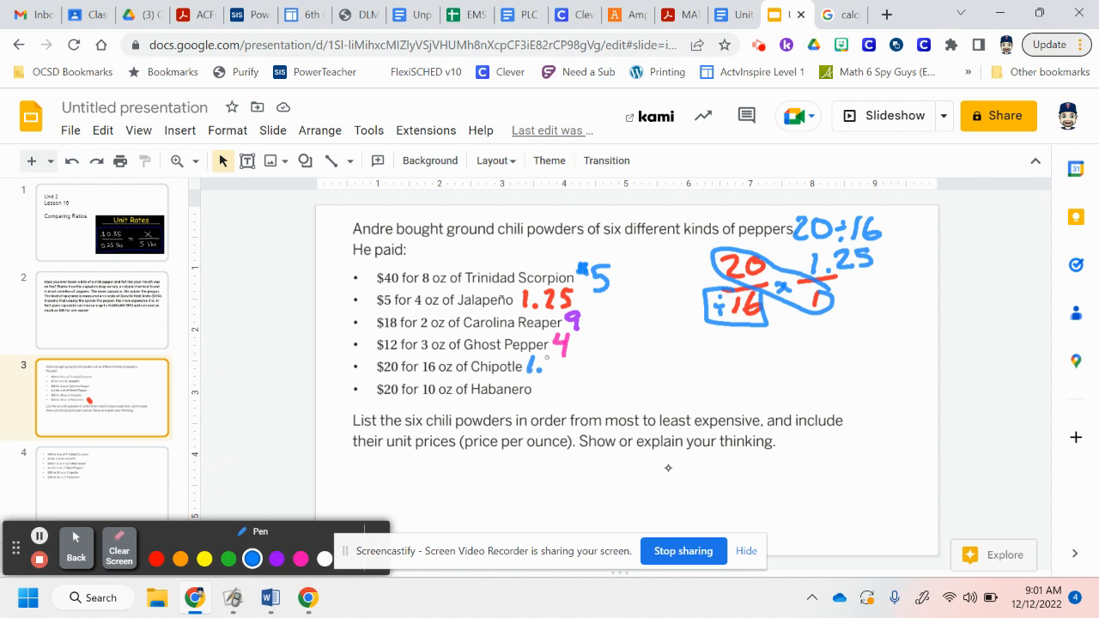
{"action": "left_click_drag", "start_coordinate": [537, 360], "coordinate": [575, 365]}
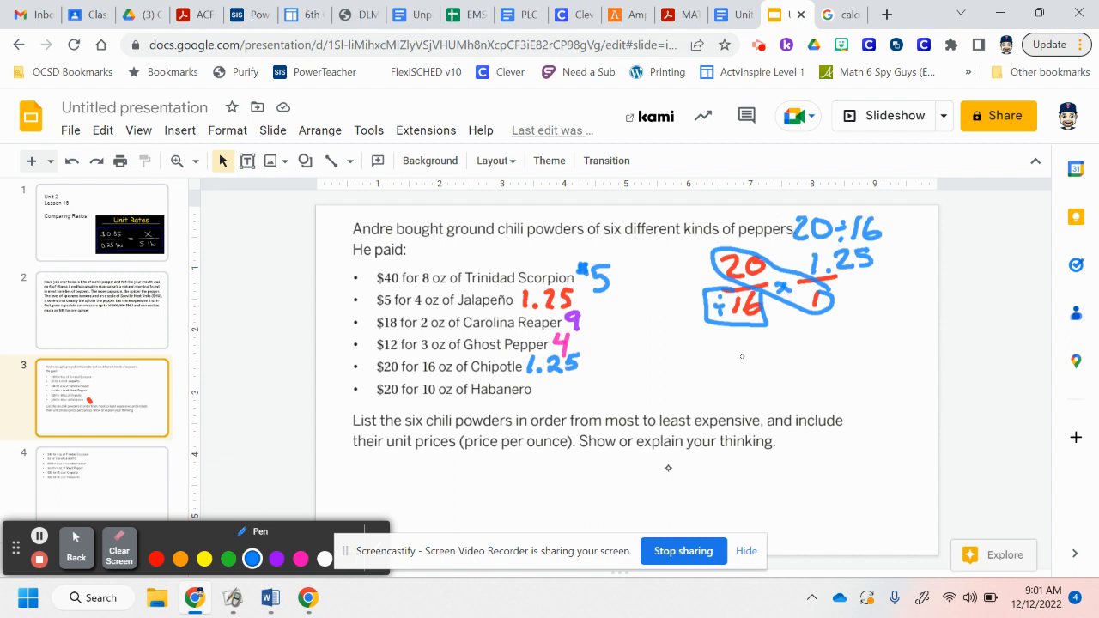
Write 20/10 = x/1 in red, label Habanero's unit price 2, then select blue ink
{"action": "left_click_drag", "start_coordinate": [729, 360], "coordinate": [764, 382]}
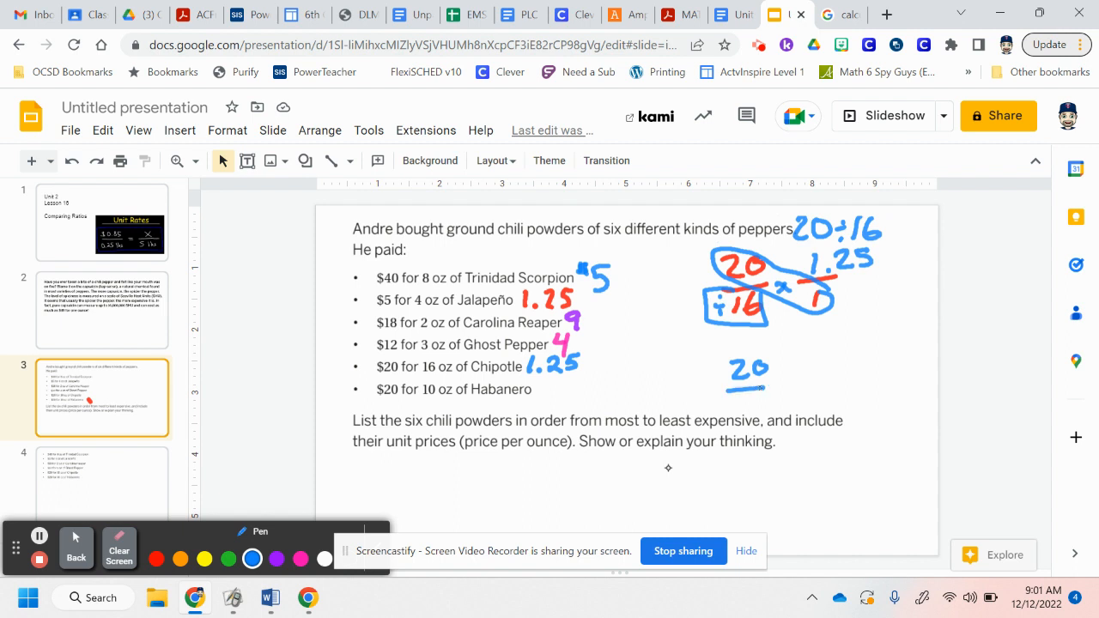
{"action": "left_click_drag", "start_coordinate": [734, 395], "coordinate": [760, 416]}
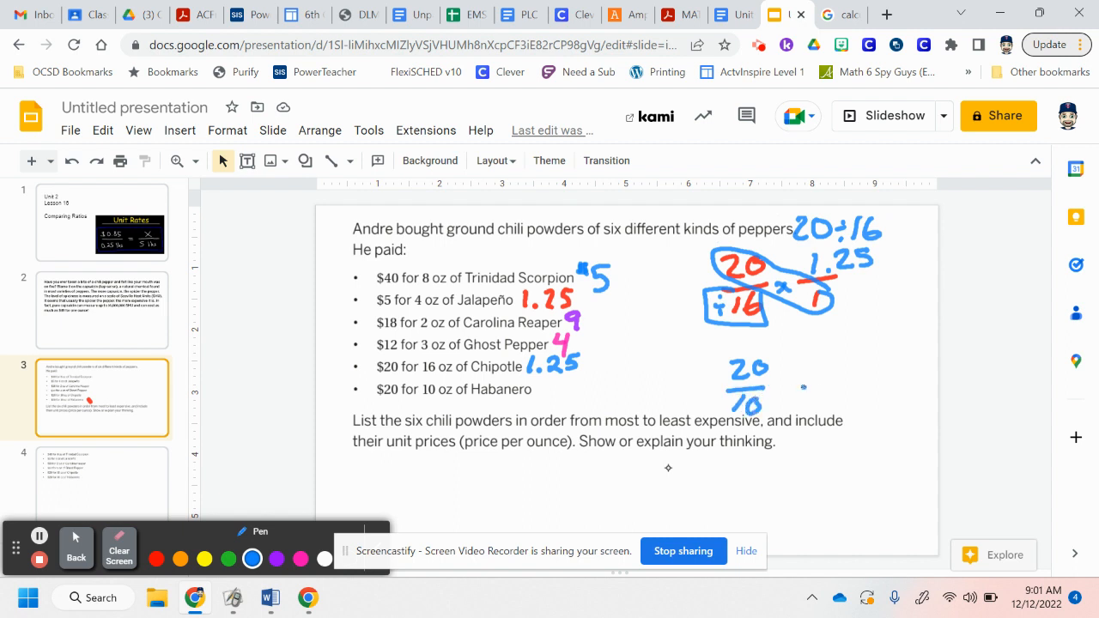
{"action": "left_click_drag", "start_coordinate": [802, 385], "coordinate": [814, 416]}
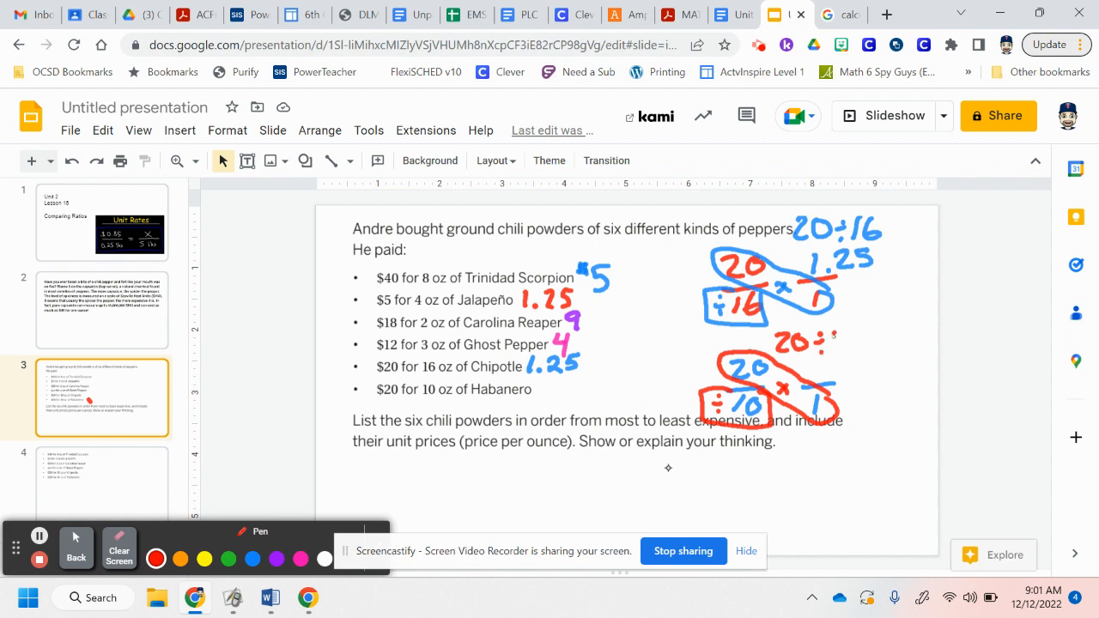
{"action": "left_click_drag", "start_coordinate": [829, 341], "coordinate": [854, 341]}
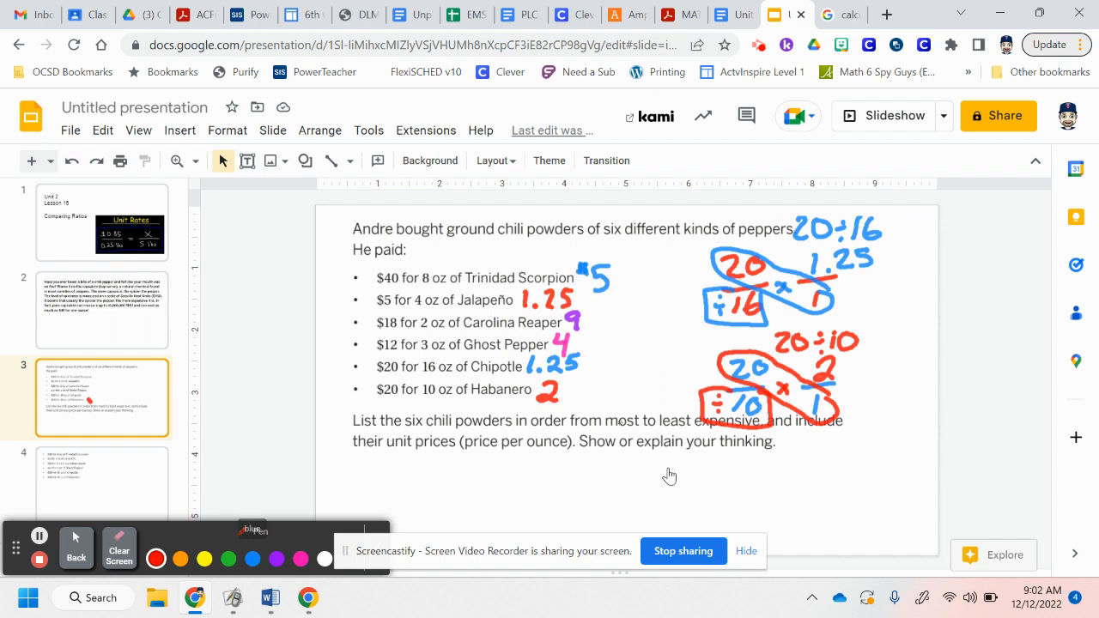
{"action": "left_click", "coordinate": [253, 558]}
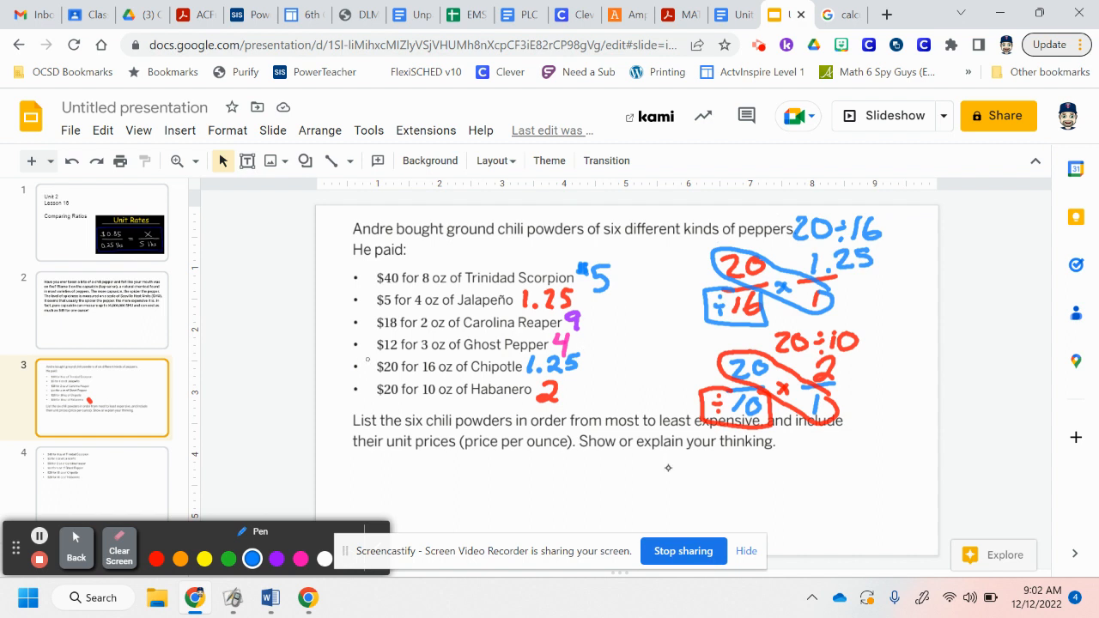
Start the list under the question with Jalapeño and Chipotle, crossing off both 1.25 prices
{"action": "left_click_drag", "start_coordinate": [320, 299], "coordinate": [361, 298]}
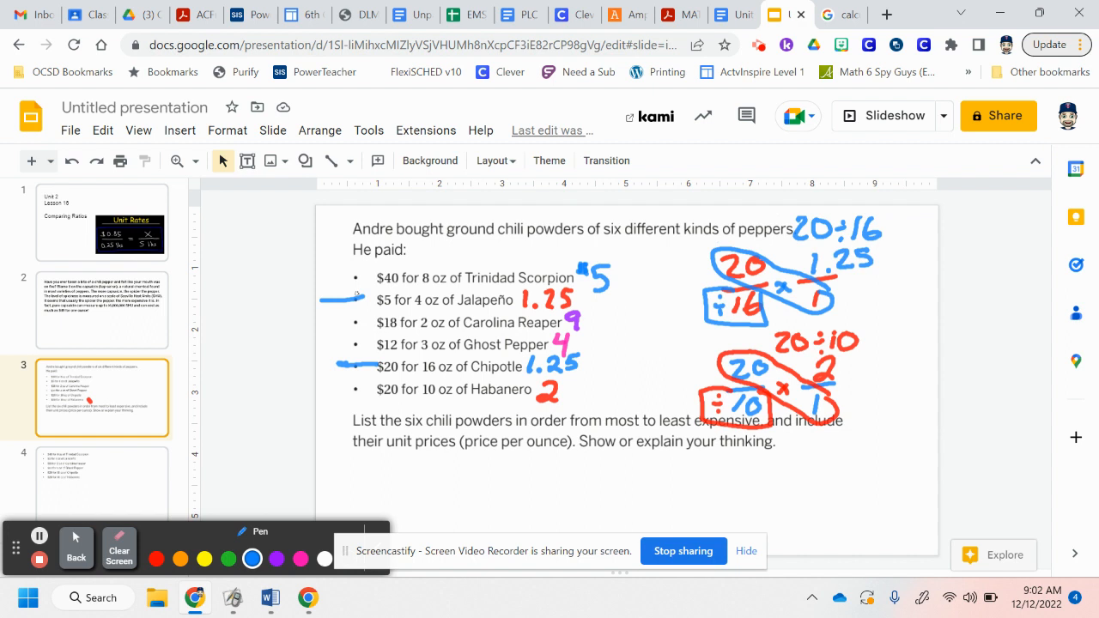
{"action": "mouse_move", "coordinate": [668, 468]}
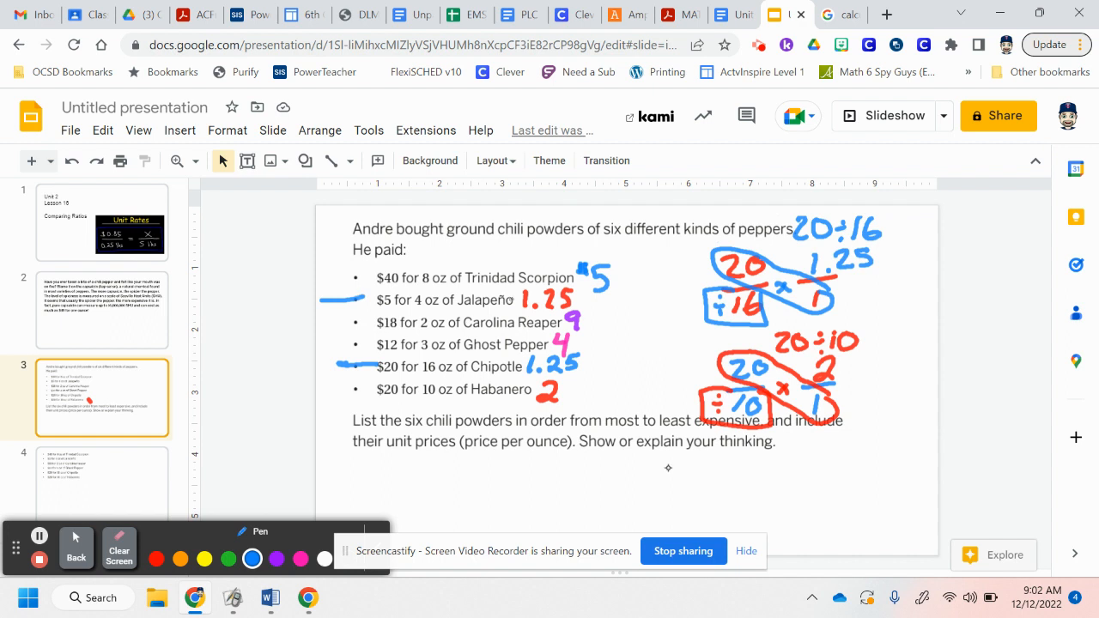
{"action": "left_click_drag", "start_coordinate": [369, 468], "coordinate": [360, 485]}
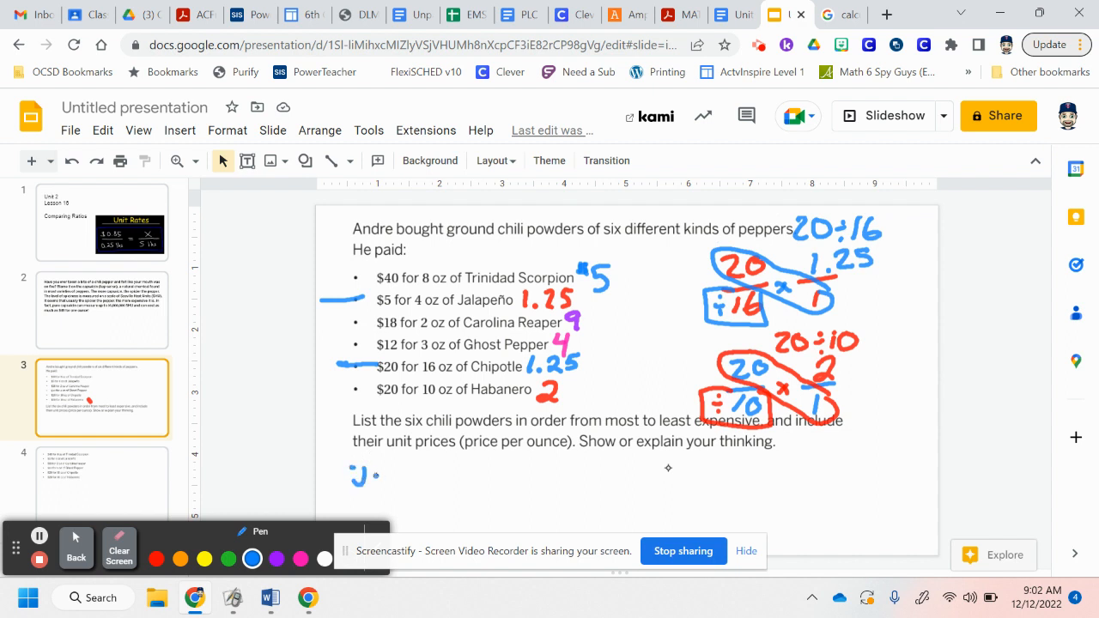
{"action": "left_click_drag", "start_coordinate": [370, 474], "coordinate": [403, 475]}
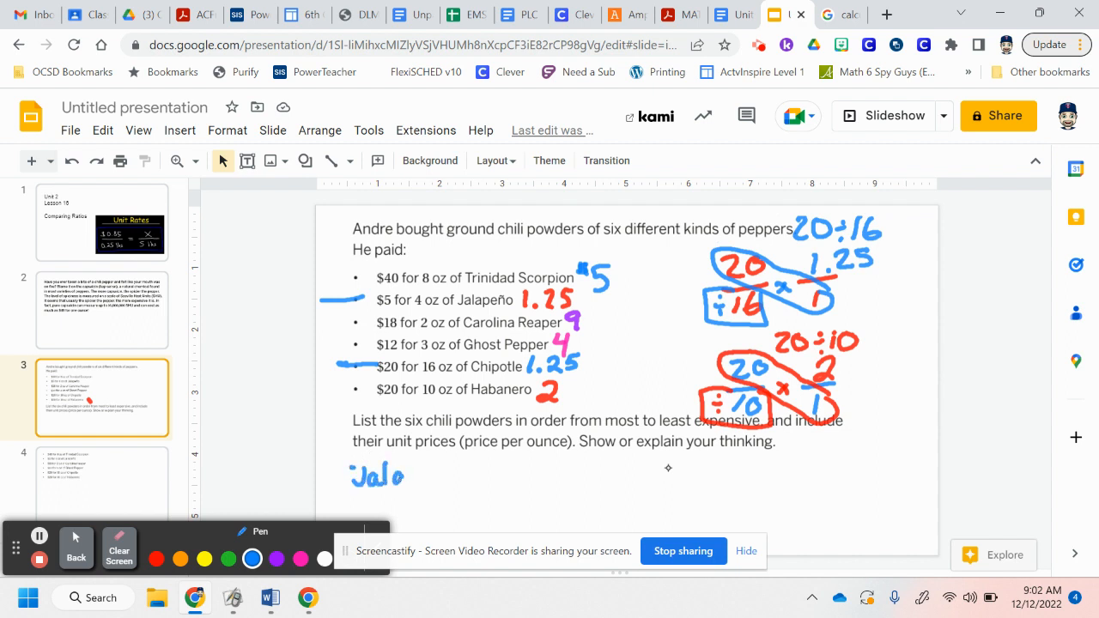
{"action": "left_click_drag", "start_coordinate": [412, 477], "coordinate": [460, 476]}
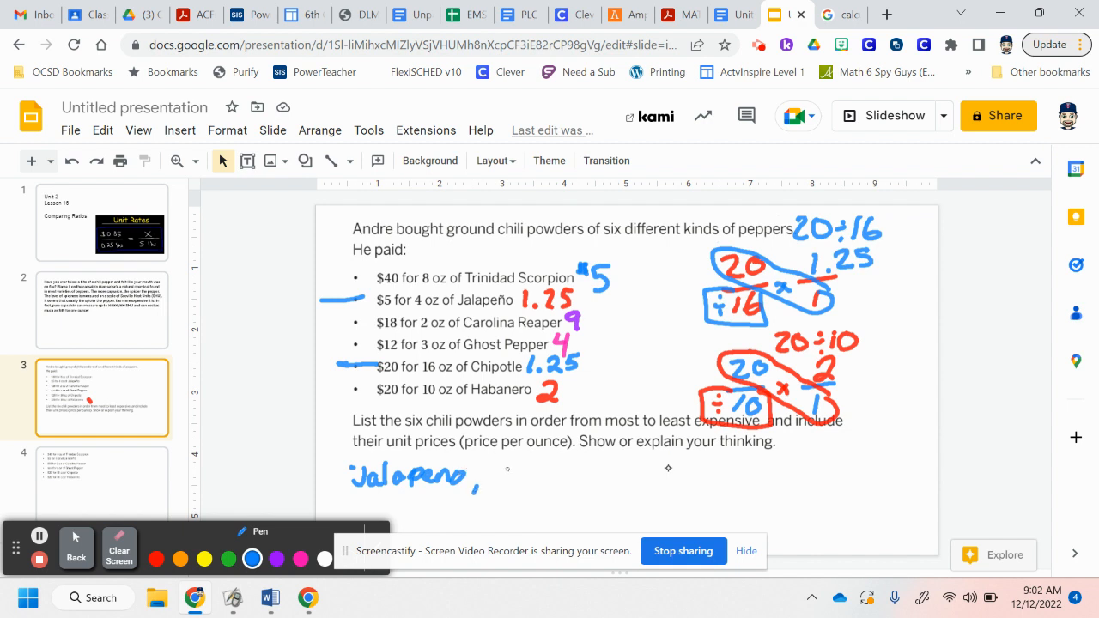
{"action": "left_click_drag", "start_coordinate": [489, 477], "coordinate": [528, 477]}
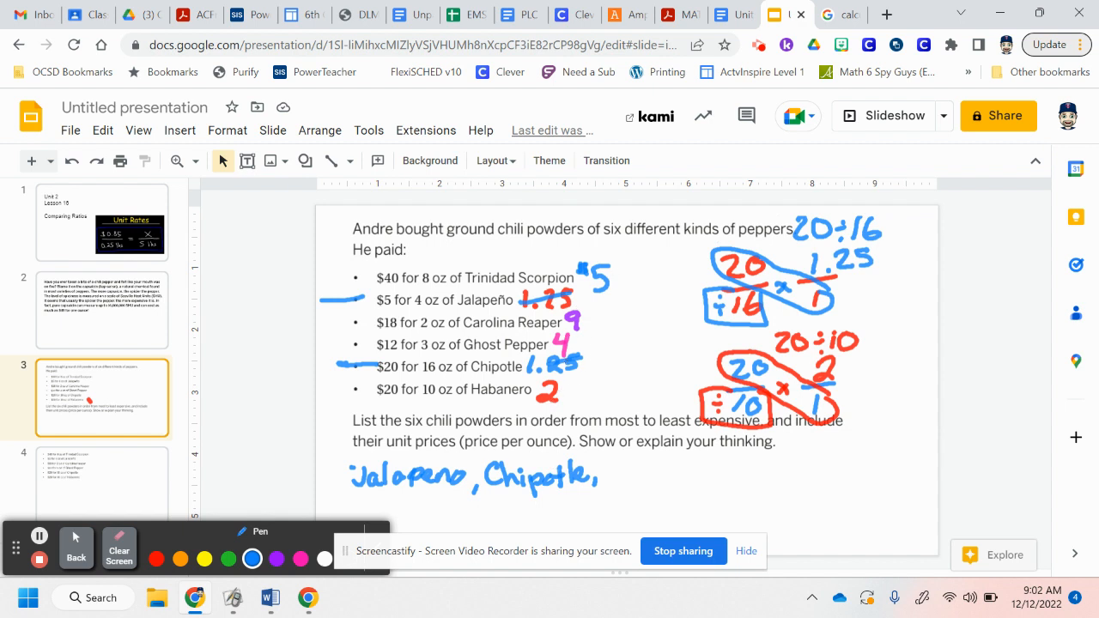
Add Habanero, G. Pep. and Trin Scor. to the list, crossing off their prices
{"action": "left_click_drag", "start_coordinate": [609, 489], "coordinate": [622, 464]}
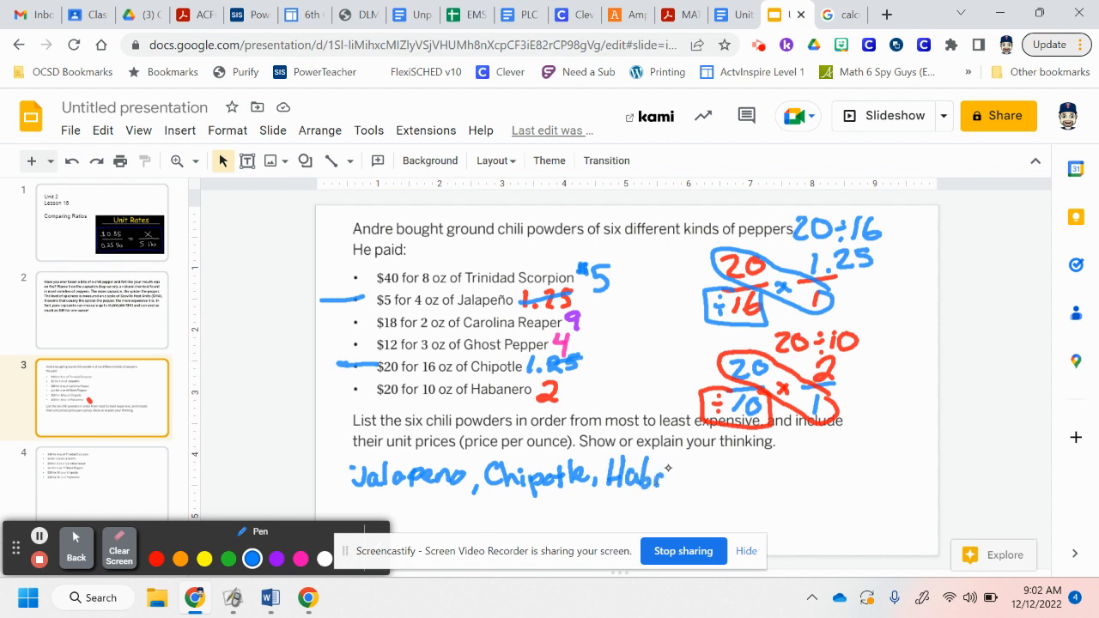
{"action": "left_click_drag", "start_coordinate": [648, 478], "coordinate": [713, 477]}
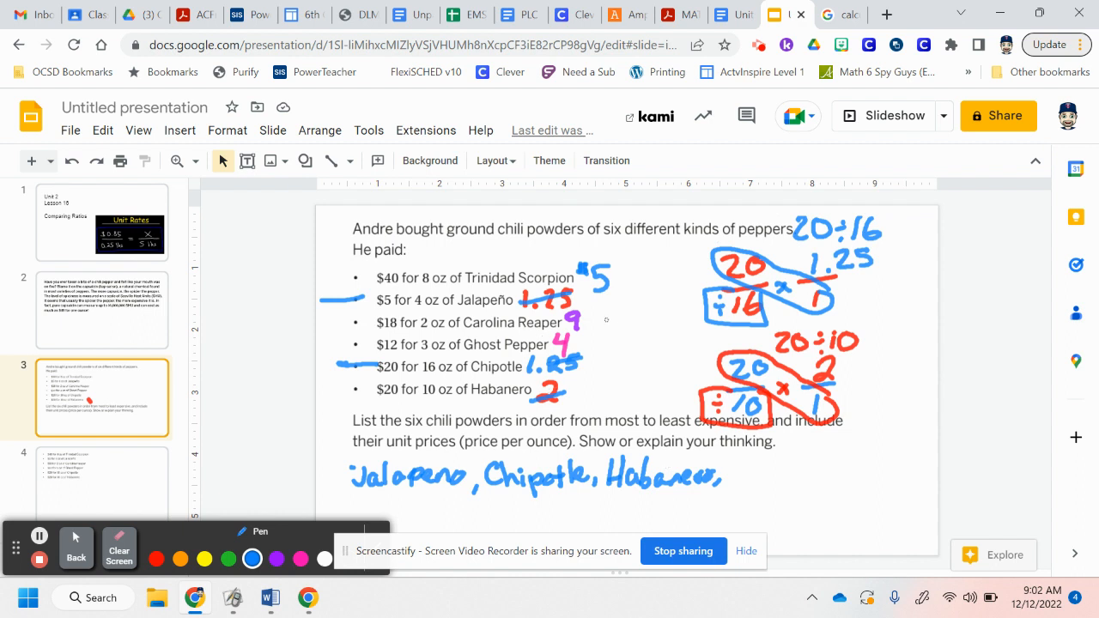
{"action": "left_click_drag", "start_coordinate": [734, 468], "coordinate": [768, 472]}
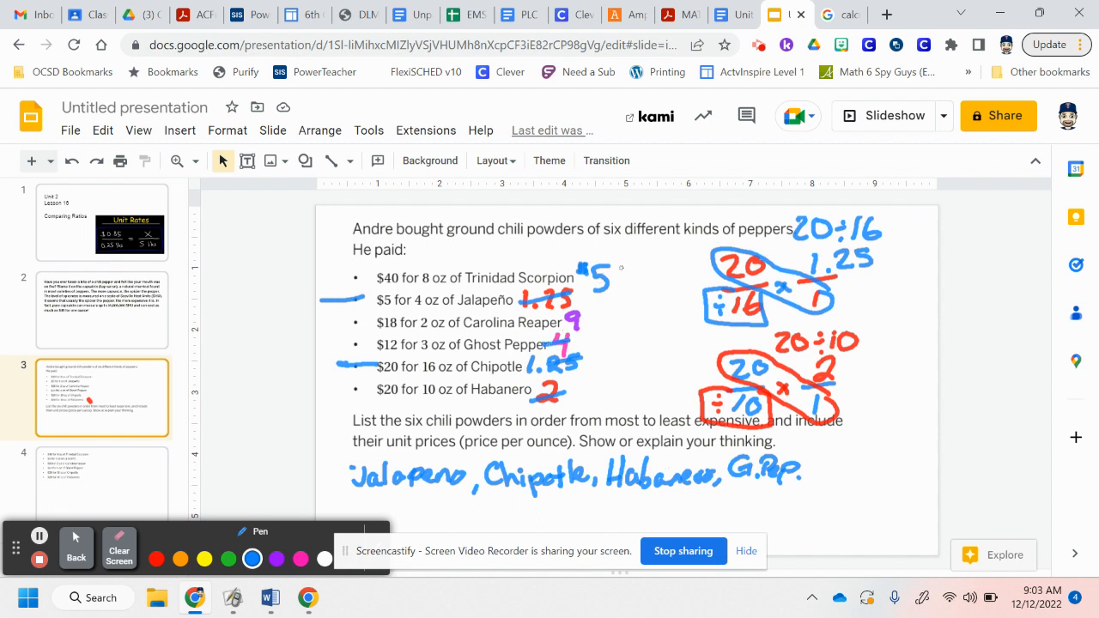
{"action": "left_click_drag", "start_coordinate": [811, 477], "coordinate": [824, 464]}
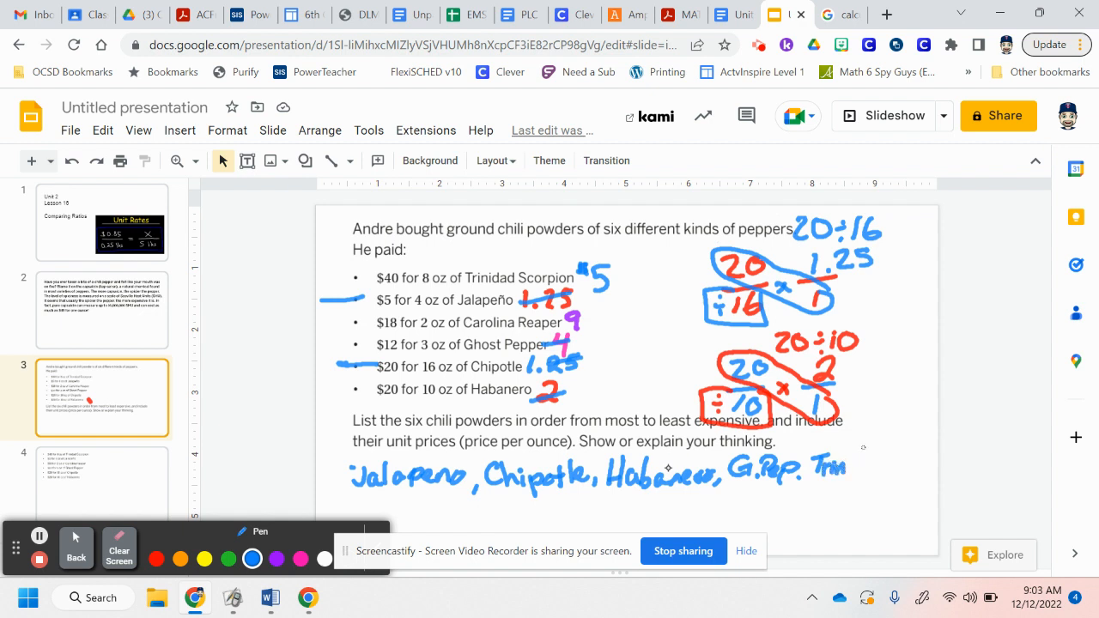
{"action": "left_click_drag", "start_coordinate": [846, 468], "coordinate": [897, 468]}
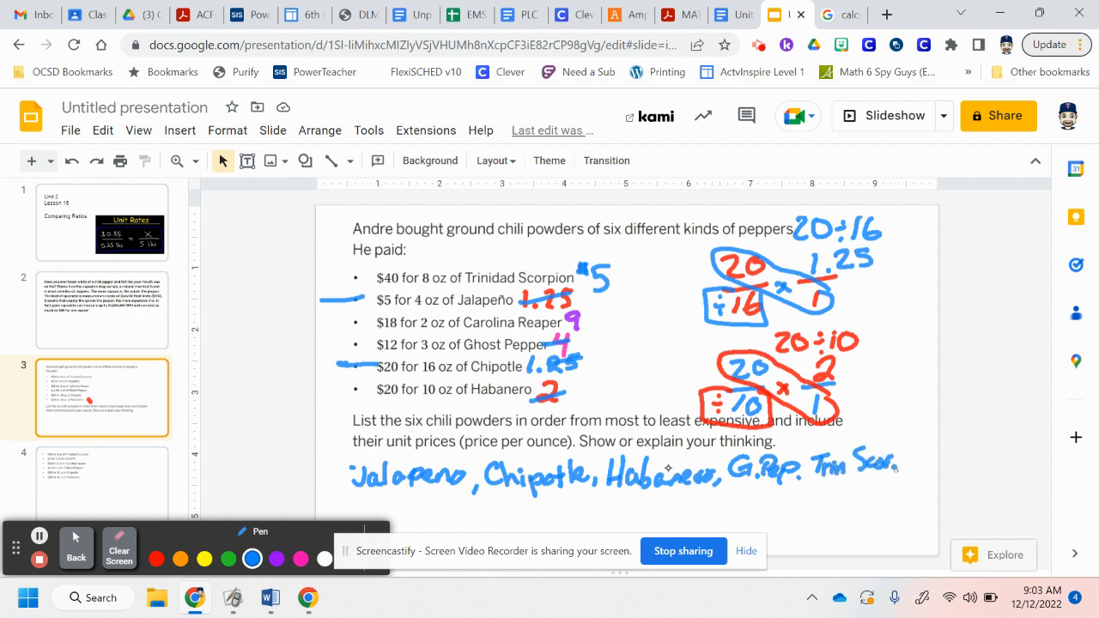